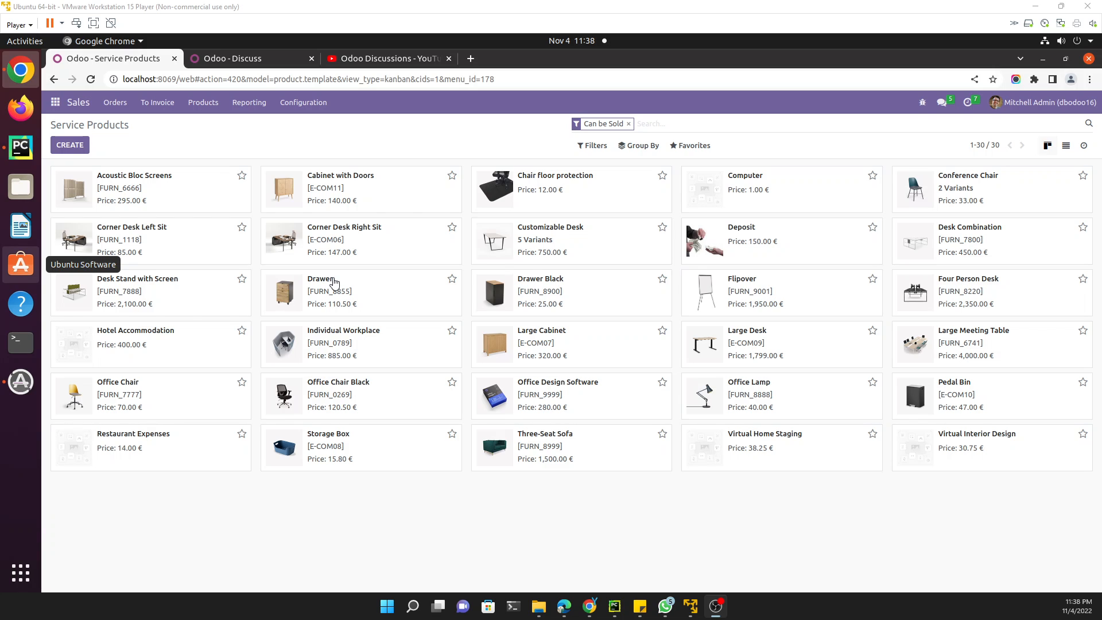
pyautogui.moveTo(190, 108)
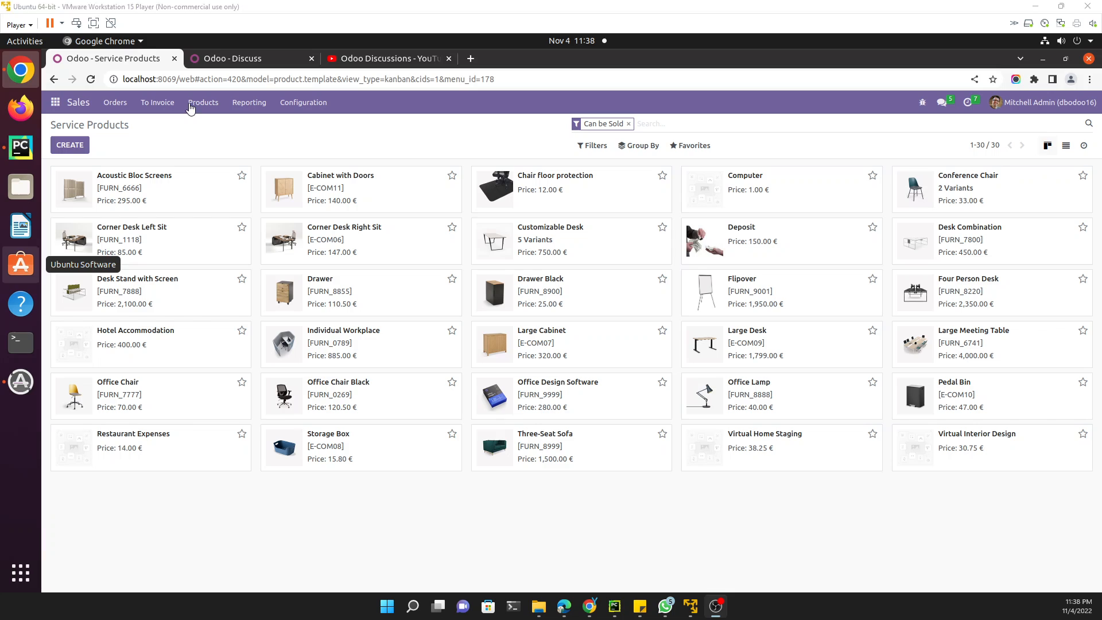
# Step: Show the Products menu listing Products, Consumable Products, Service Products and Product Variants
pyautogui.click(204, 102)
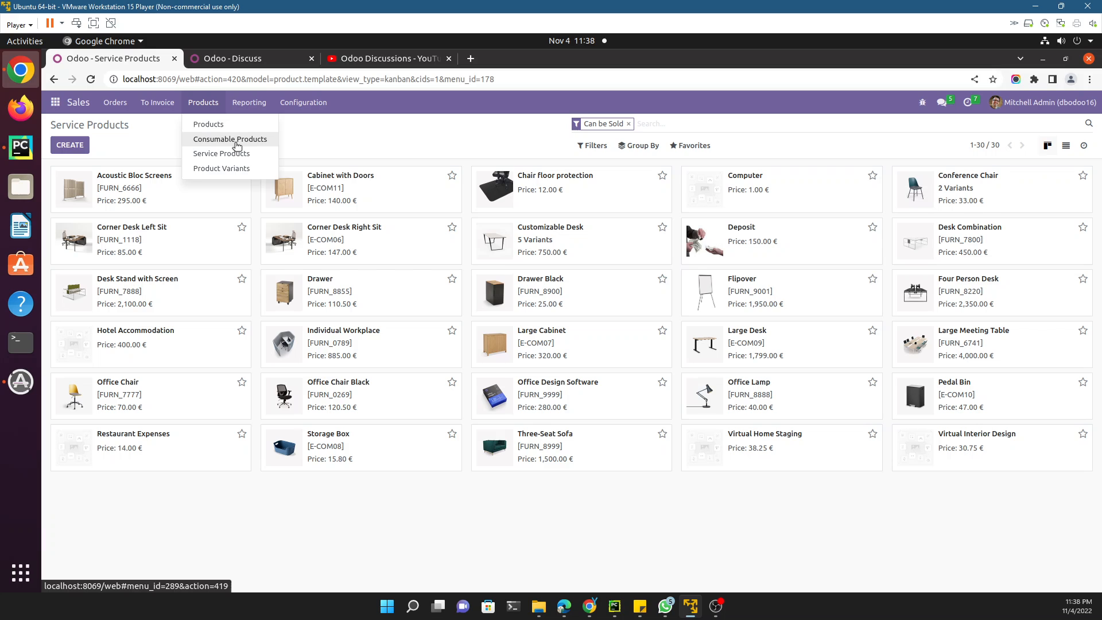
# Step: Inspect the Consumable Products action's domain filtering detailed_type to 'consu' via Edit Action
pyautogui.click(229, 139)
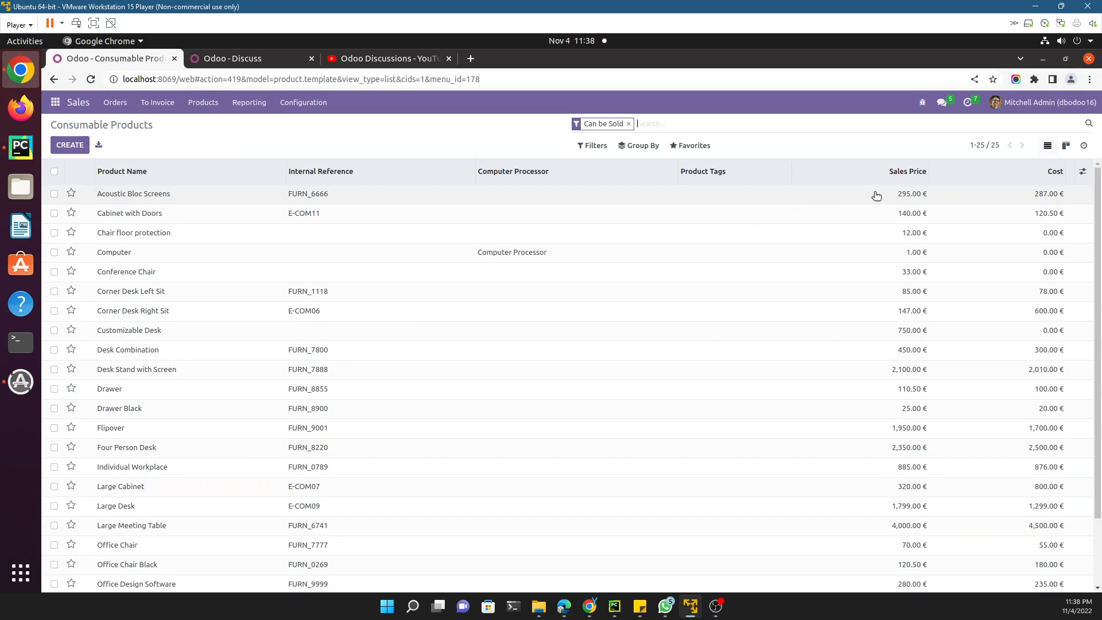
pyautogui.click(922, 102)
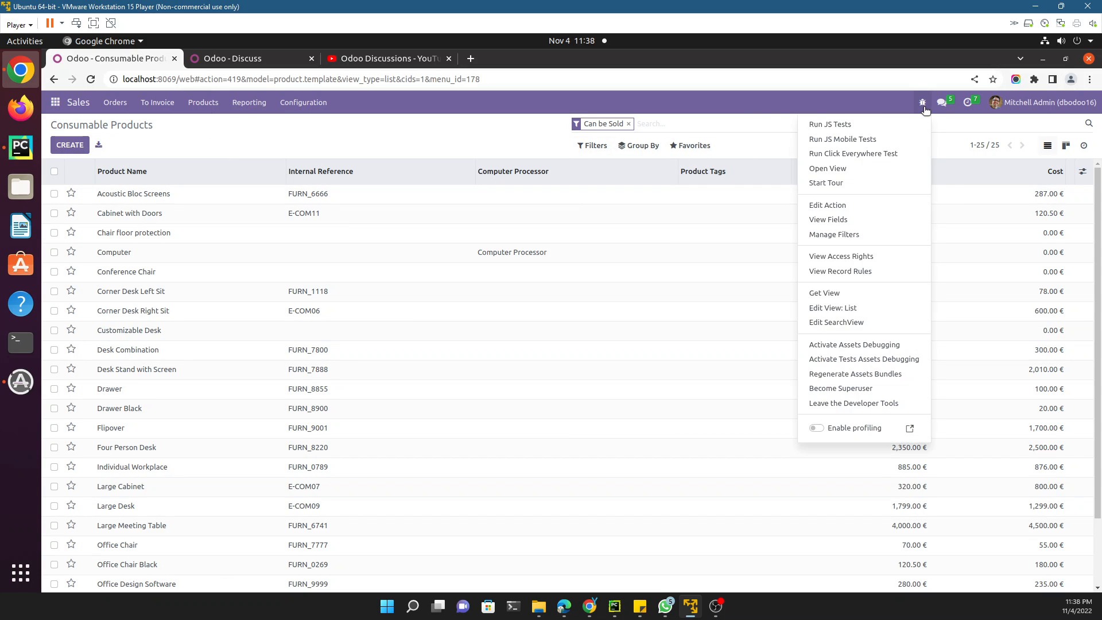
pyautogui.click(828, 204)
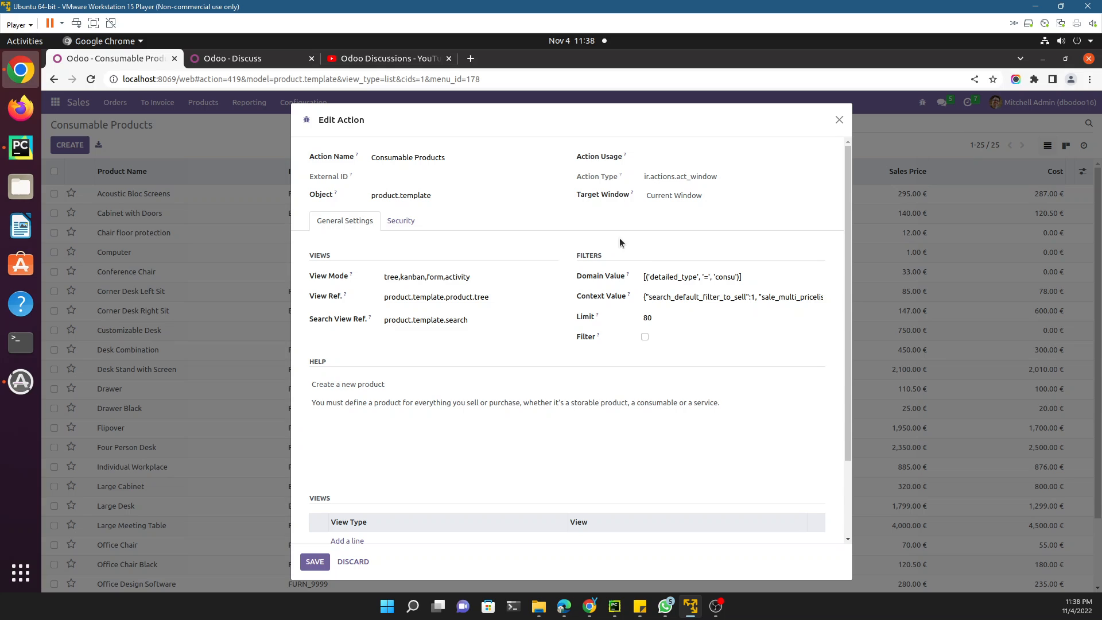
pyautogui.click(731, 276)
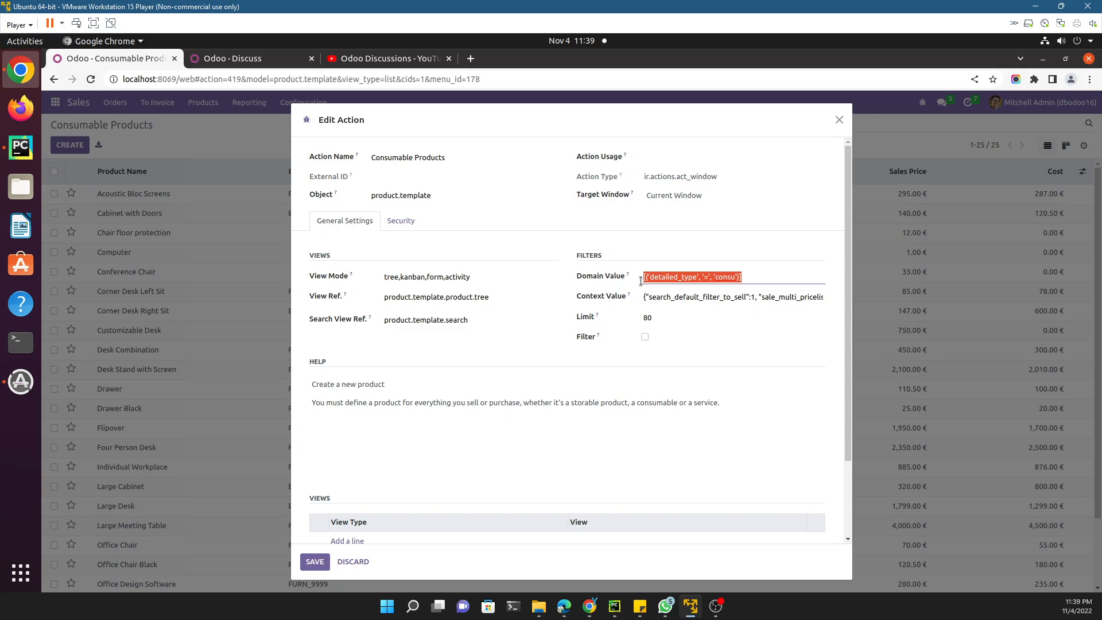
pyautogui.moveTo(633, 291)
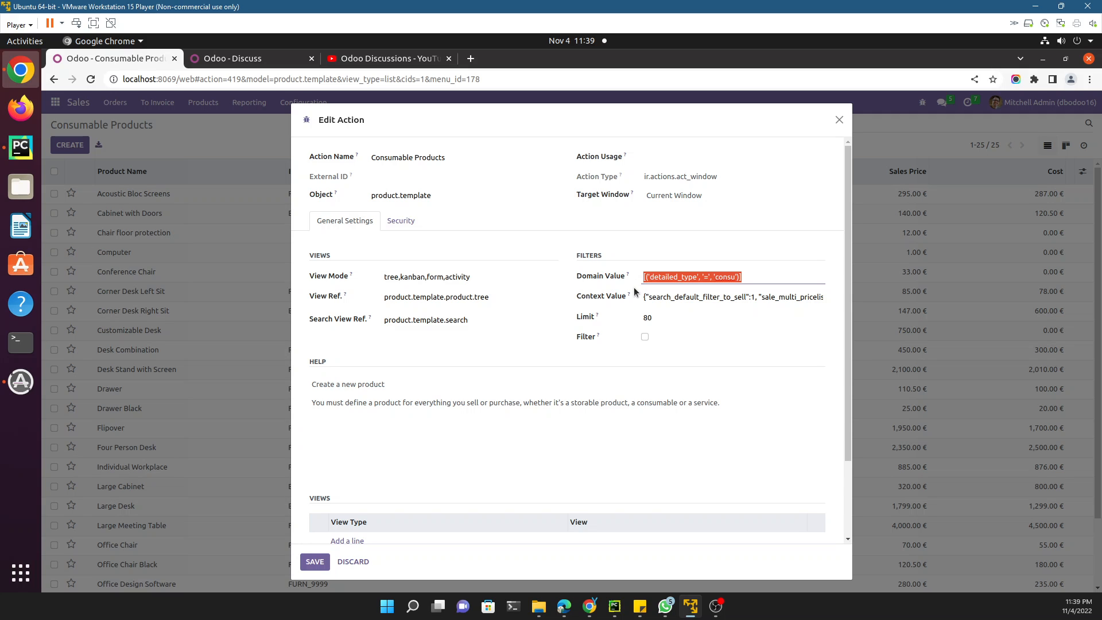
pyautogui.moveTo(771, 130)
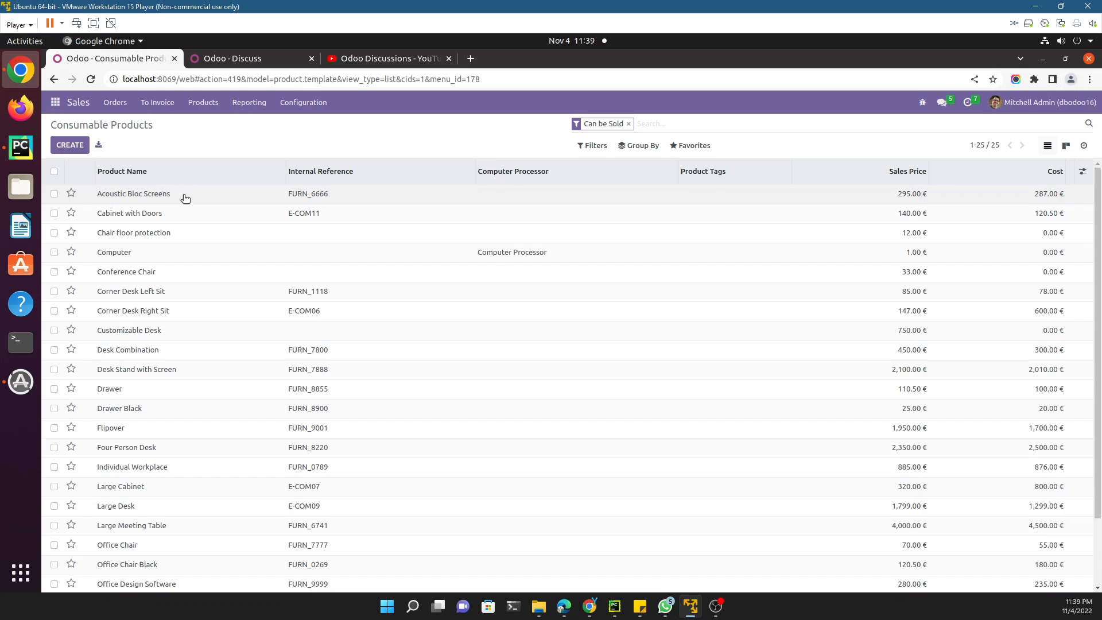
pyautogui.moveTo(203, 102)
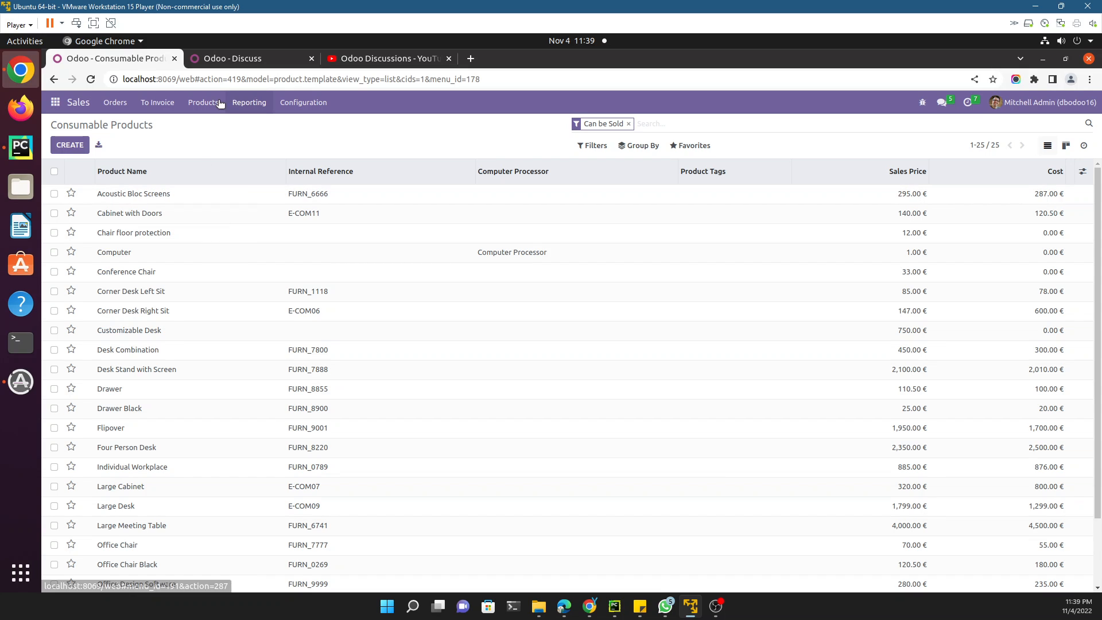
# Step: Return to the Service Products listing, then switch to PyCharm to view product.xml
pyautogui.click(203, 102)
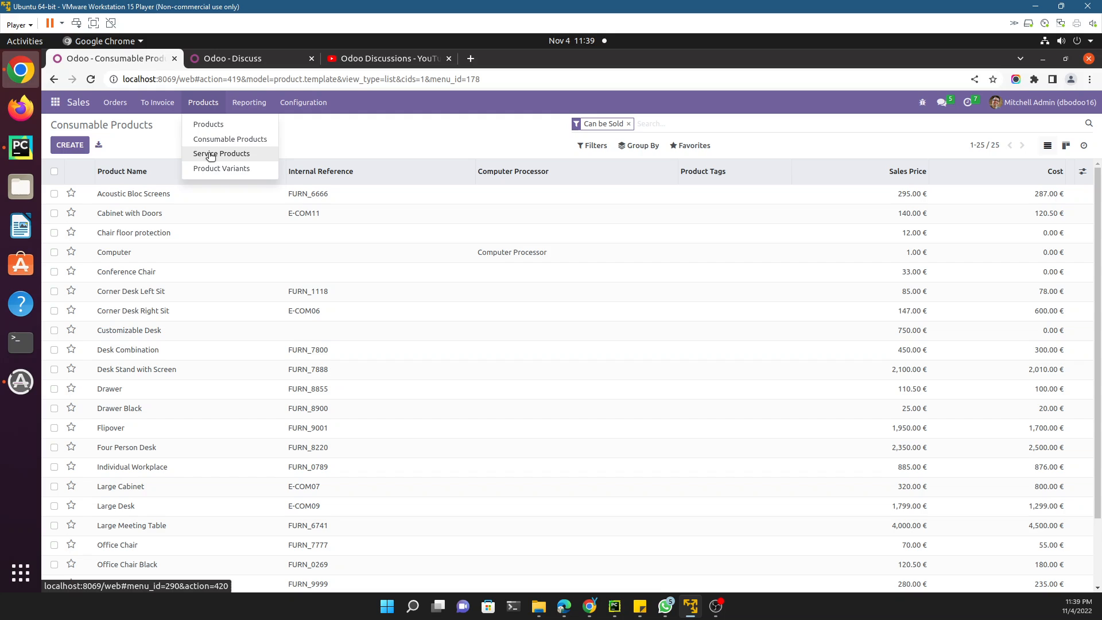
pyautogui.click(221, 153)
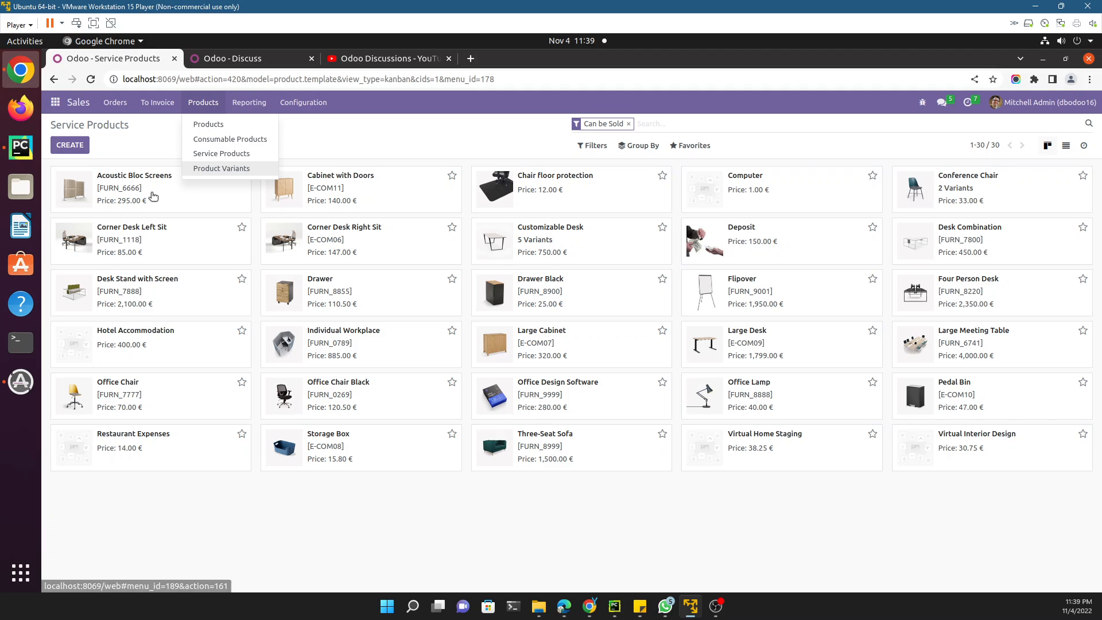
pyautogui.click(134, 174)
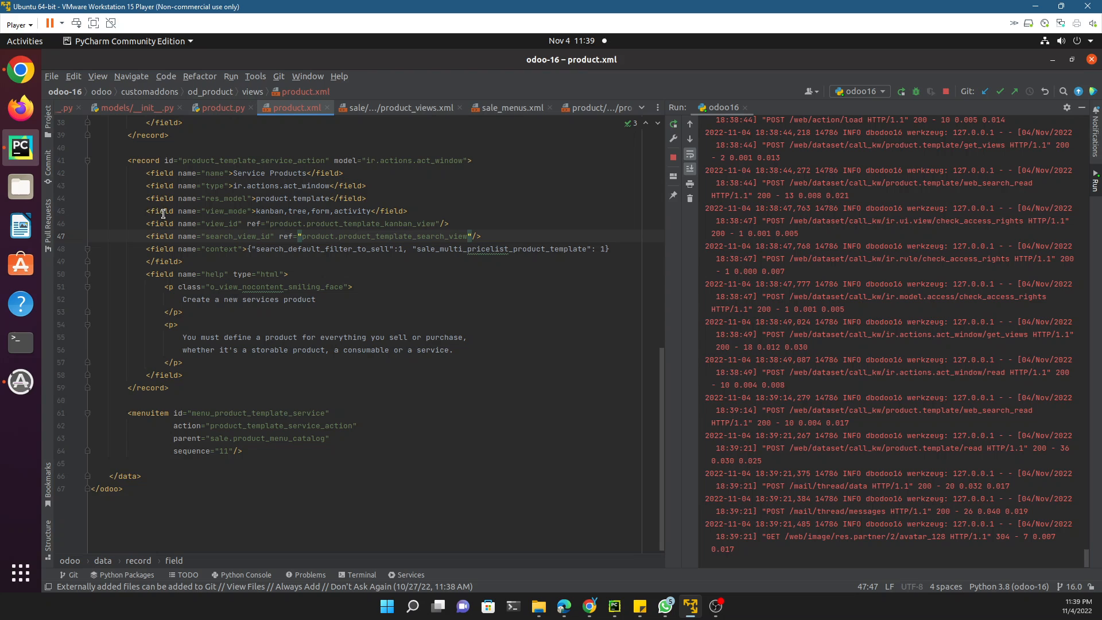
# Step: Reveal od_product in the project tree and place the cursor after the view_mode field line
pyautogui.click(46, 125)
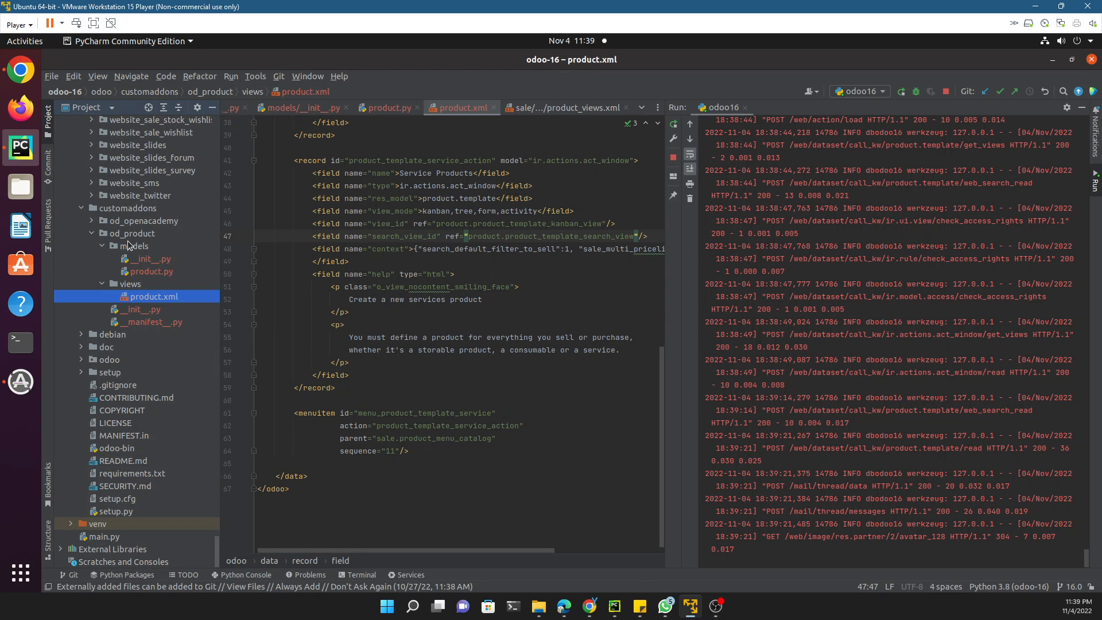
pyautogui.click(133, 233)
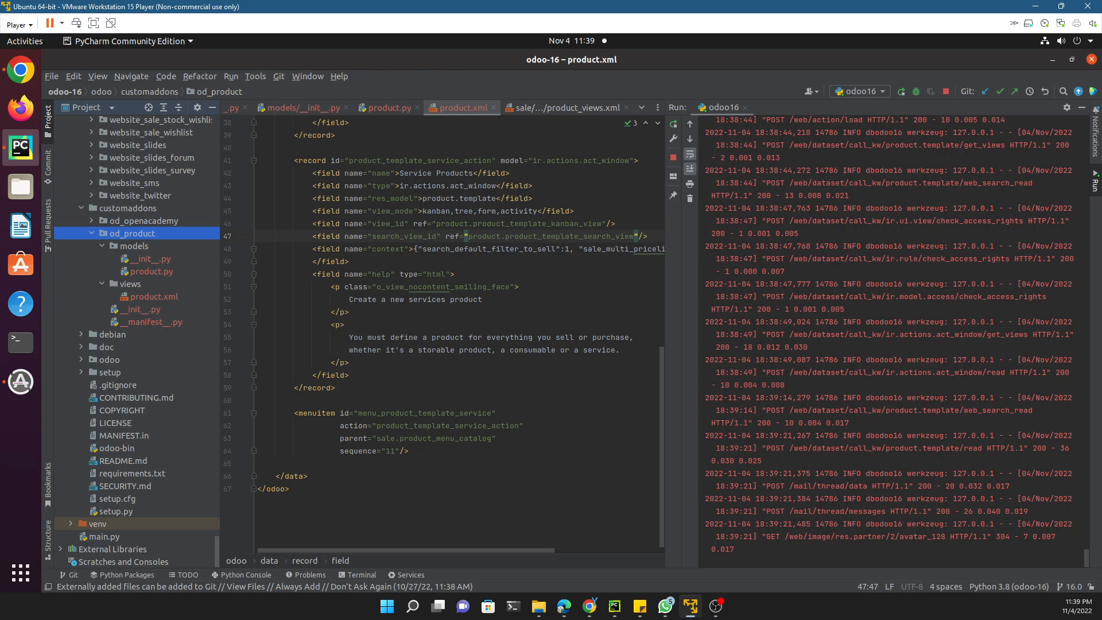
pyautogui.click(153, 296)
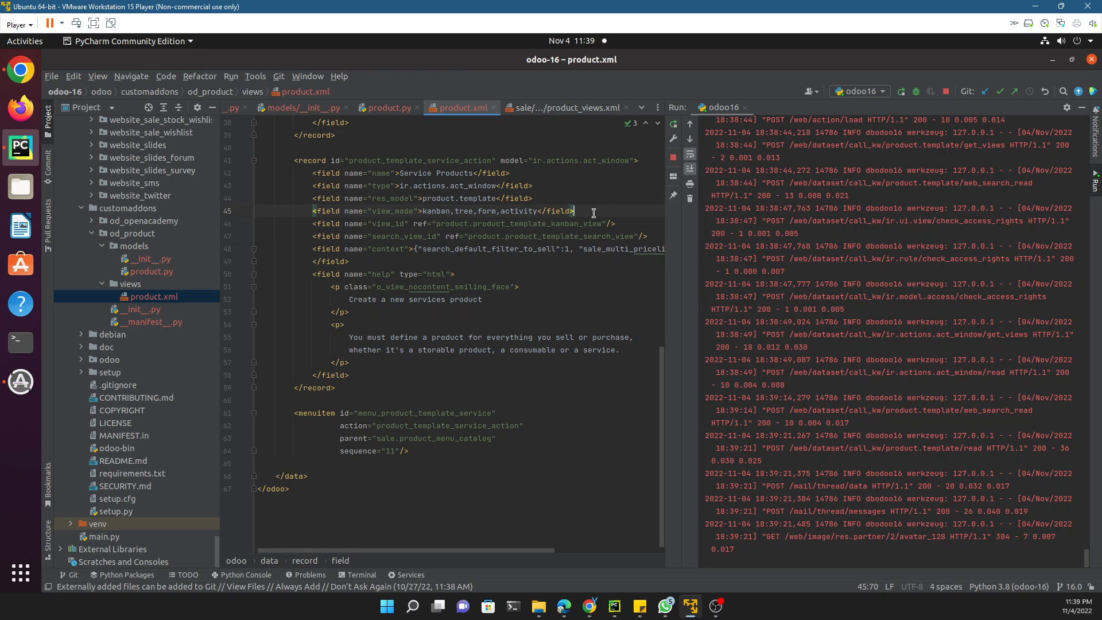
# Step: Add <field name="domain">[('detailed_type', '=', 'service')]</field> to the Service Products action
pyautogui.press('enter')
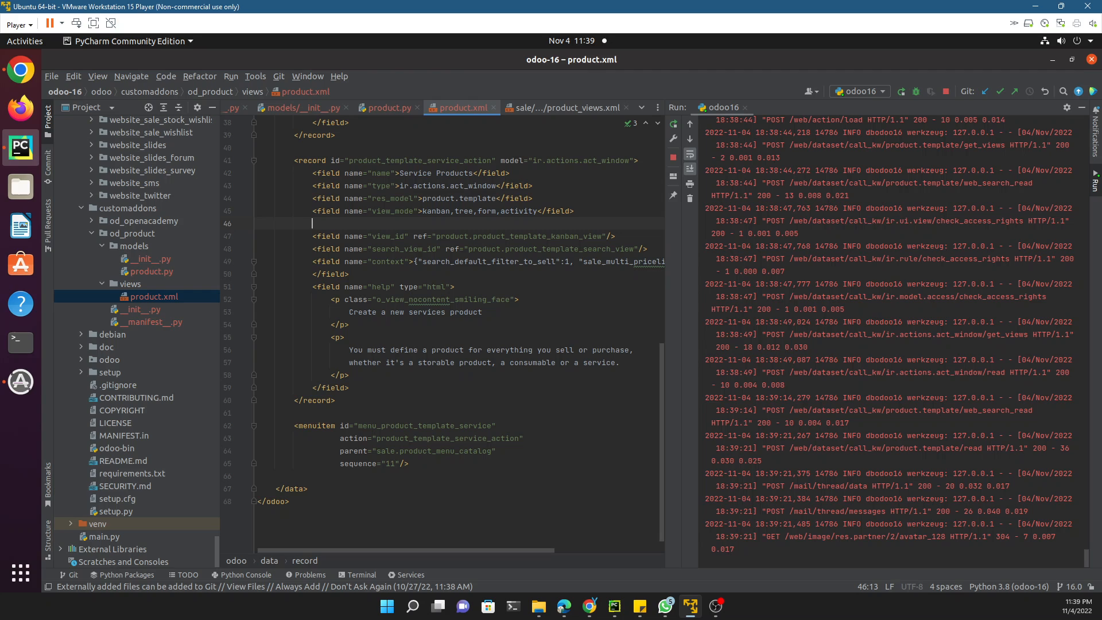
pyautogui.write('<fi')
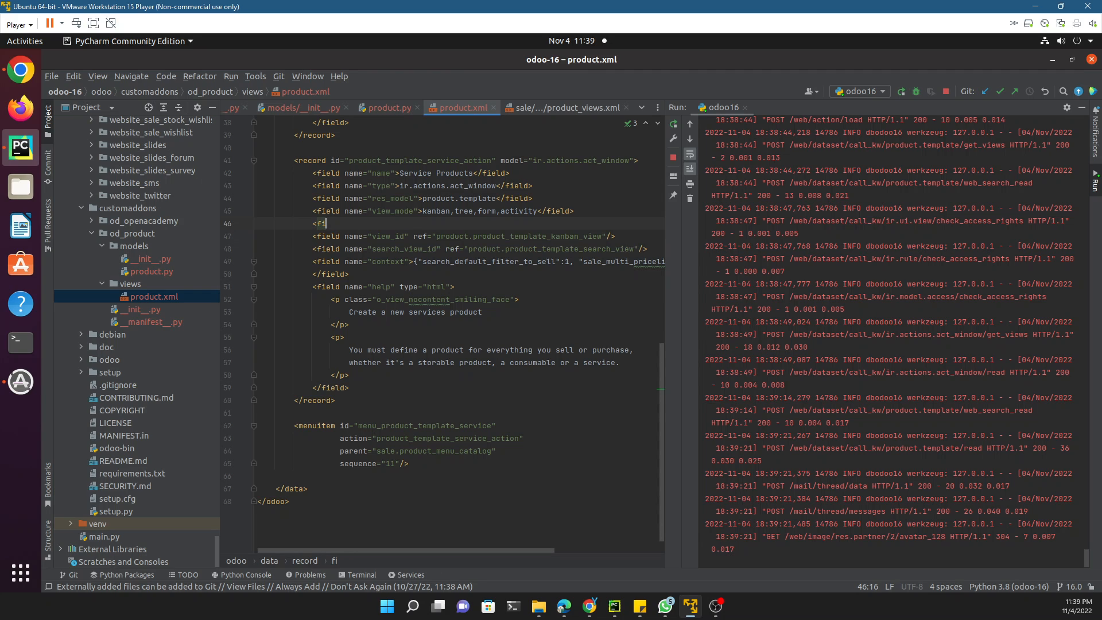
pyautogui.write('eld name="c')
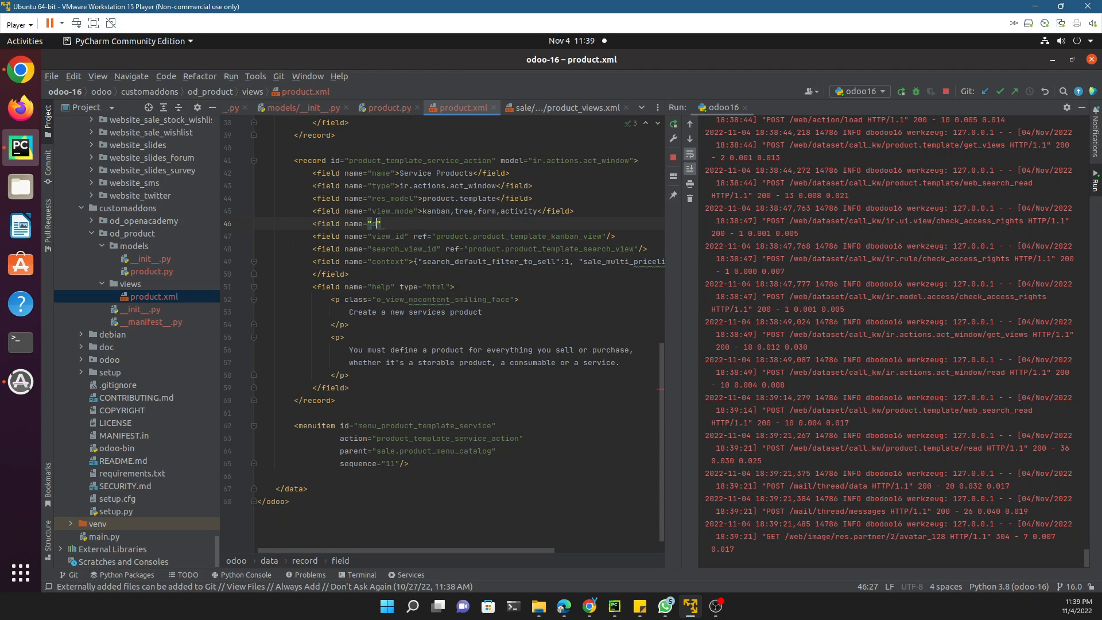
pyautogui.write('domain')
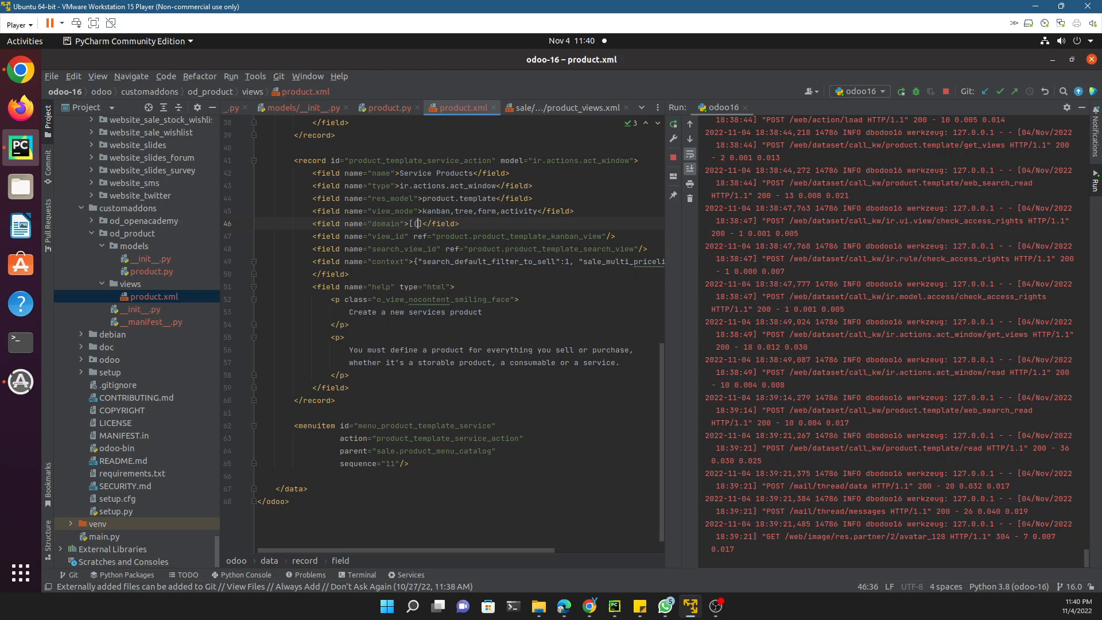
pyautogui.write("''")
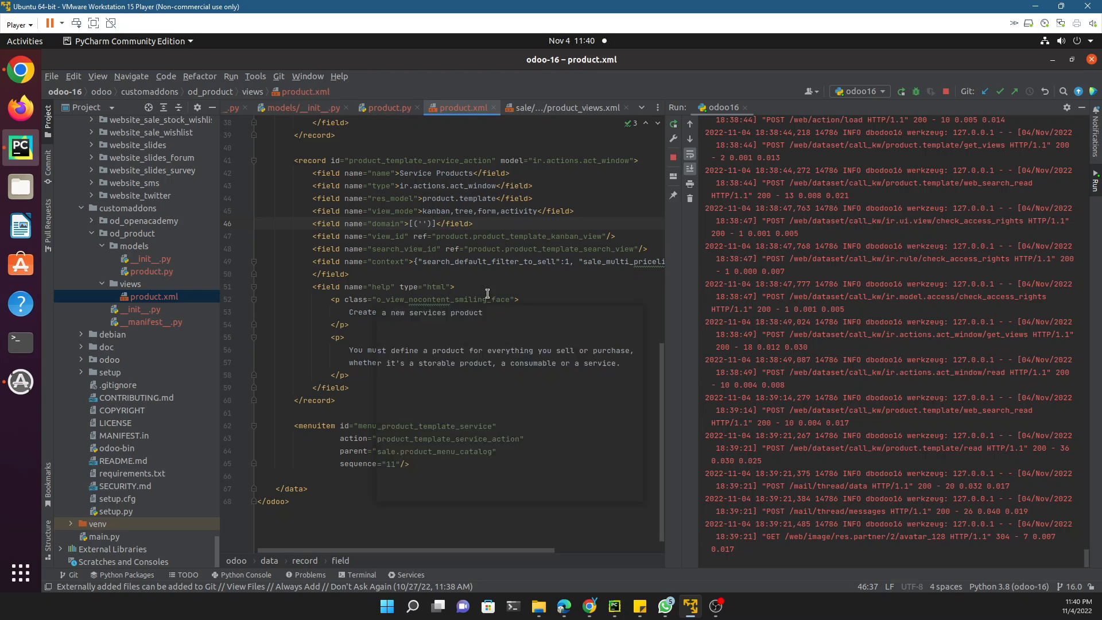
pyautogui.write("detailed_type', '=',")
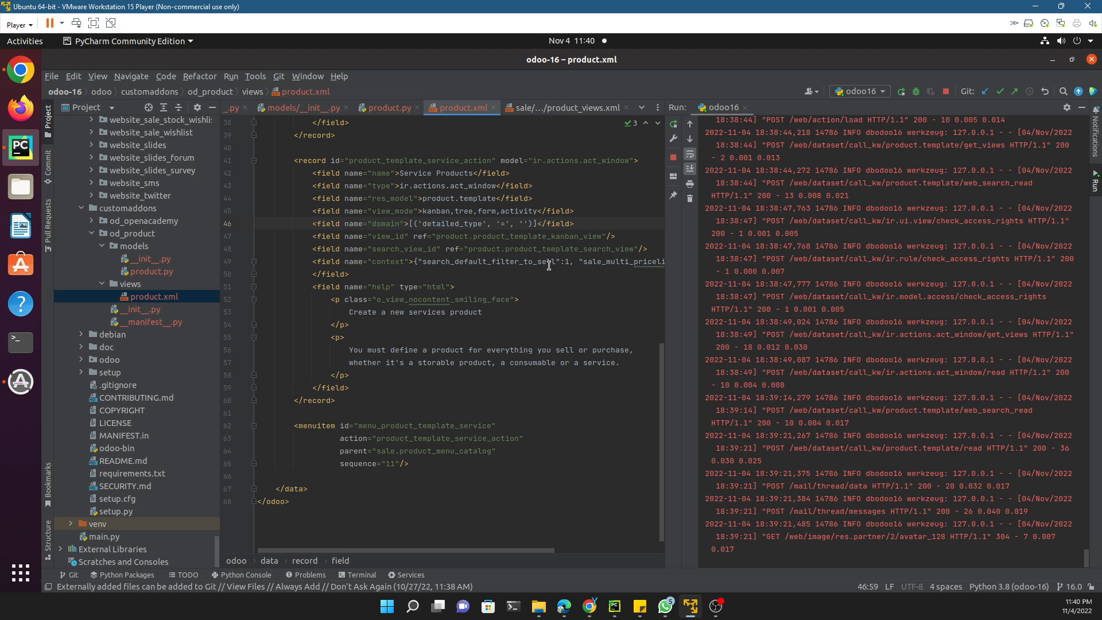
pyautogui.write('service')
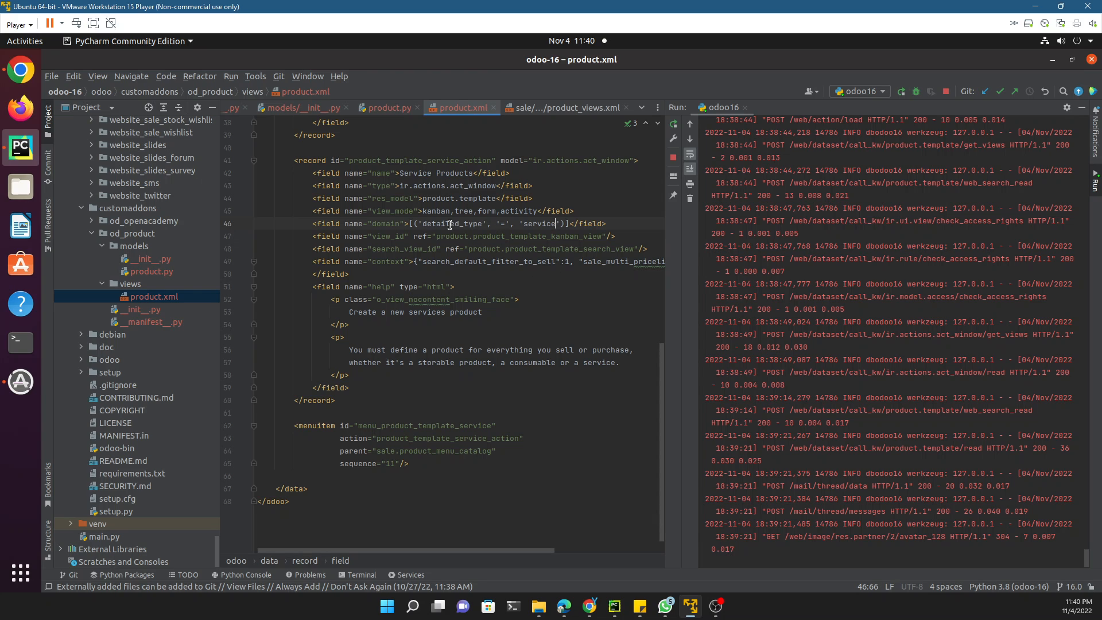
pyautogui.doubleClick(450, 224)
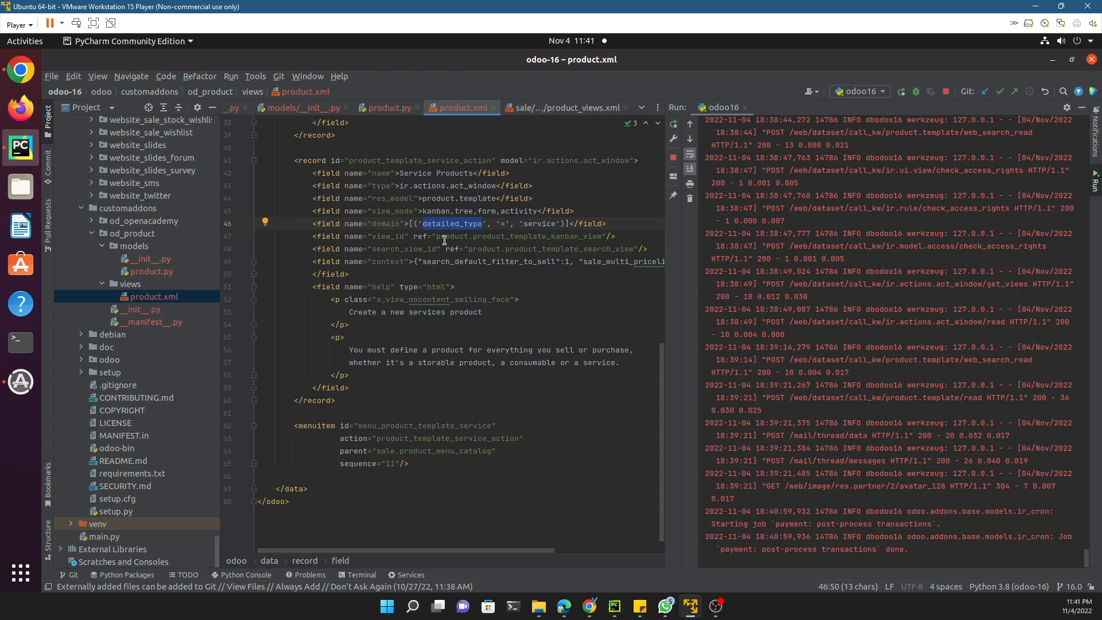
pyautogui.moveTo(298, 169)
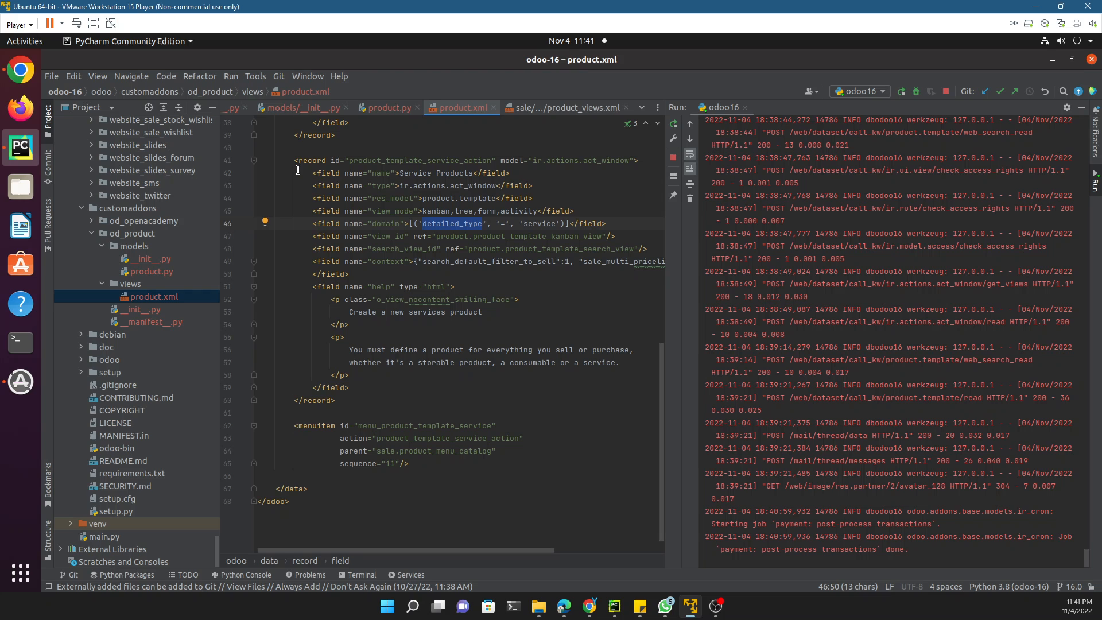
# Step: Switch to the Odoo Discuss tab in Chrome and show the main apps menu
pyautogui.moveTo(295, 161); pyautogui.dragTo(349, 387)
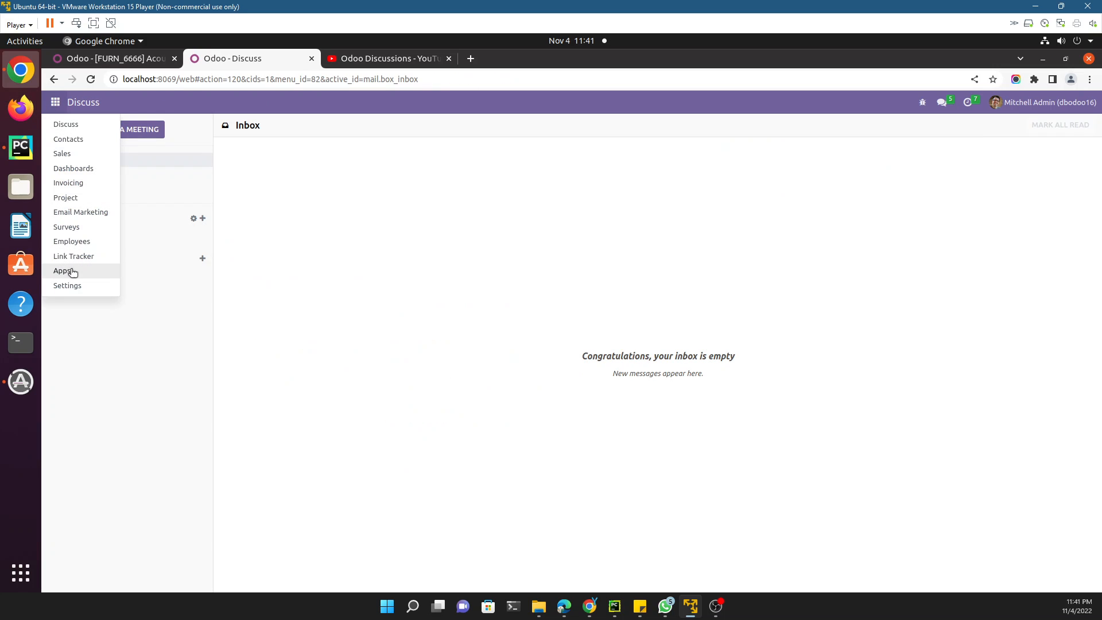
# Step: Upgrade the Product Extension module from Apps and return to the Service Products tab
pyautogui.click(64, 271)
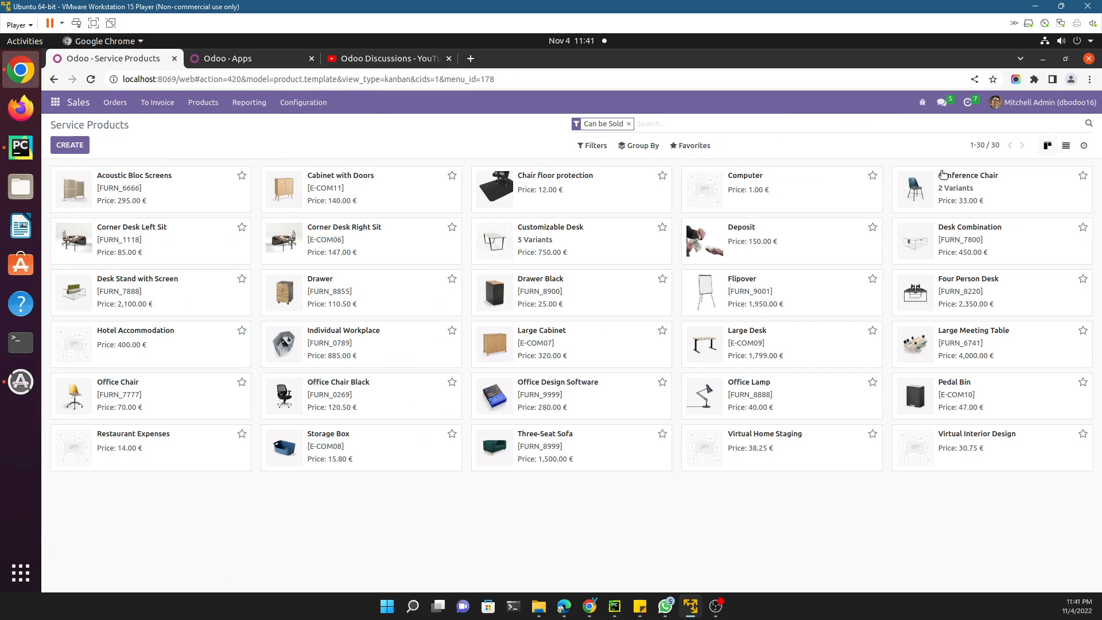
pyautogui.click(251, 59)
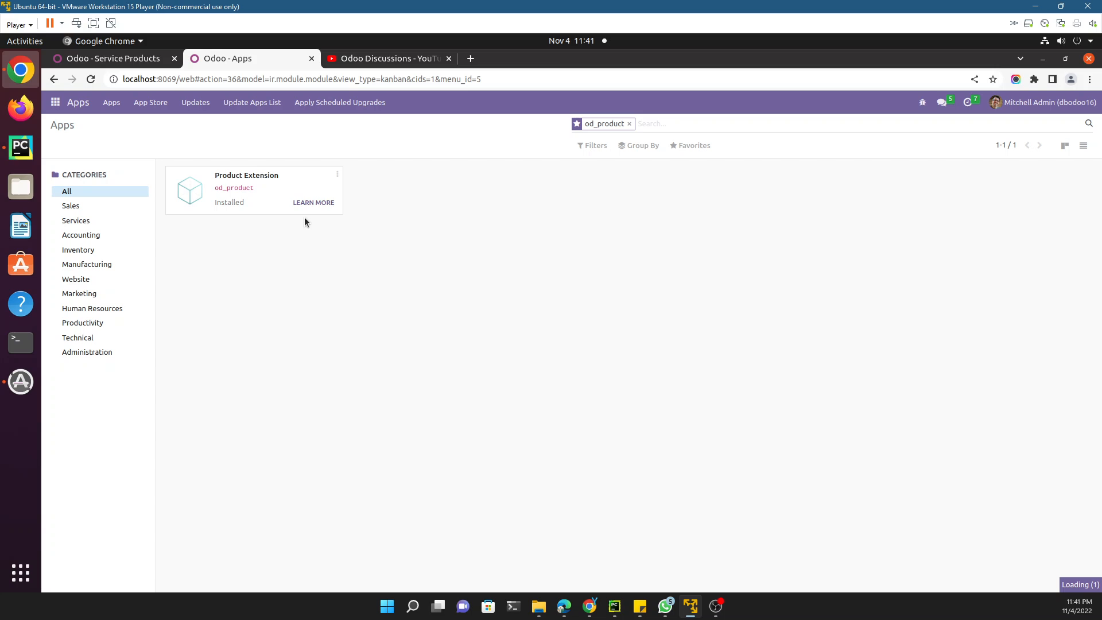
pyautogui.moveTo(261, 216)
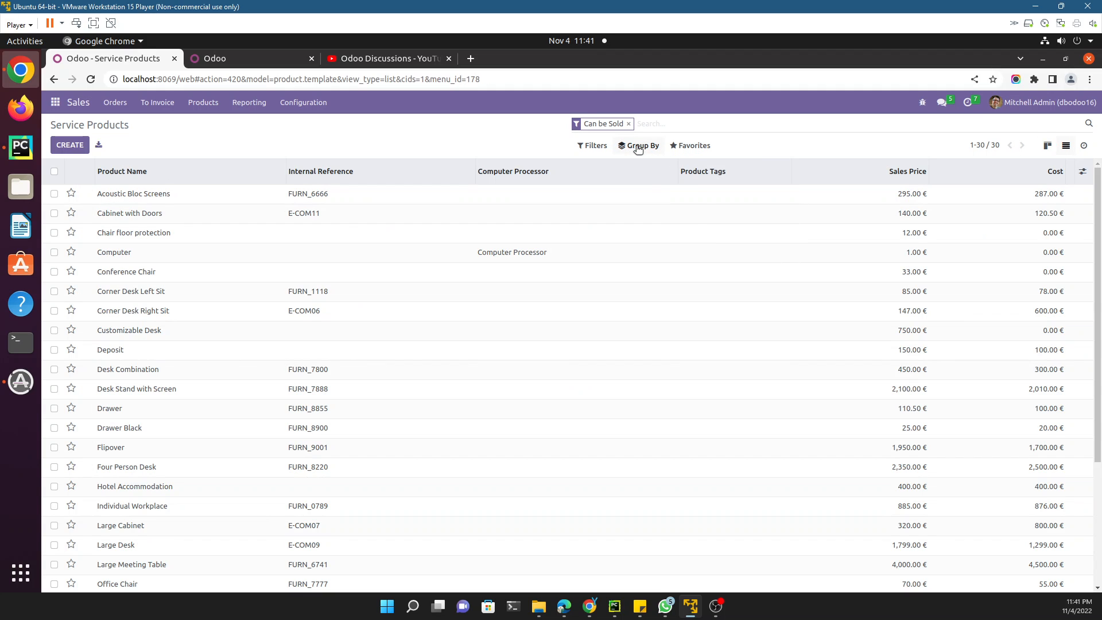
# Step: Reload Service Products so only the five service products remain listed
pyautogui.click(646, 165)
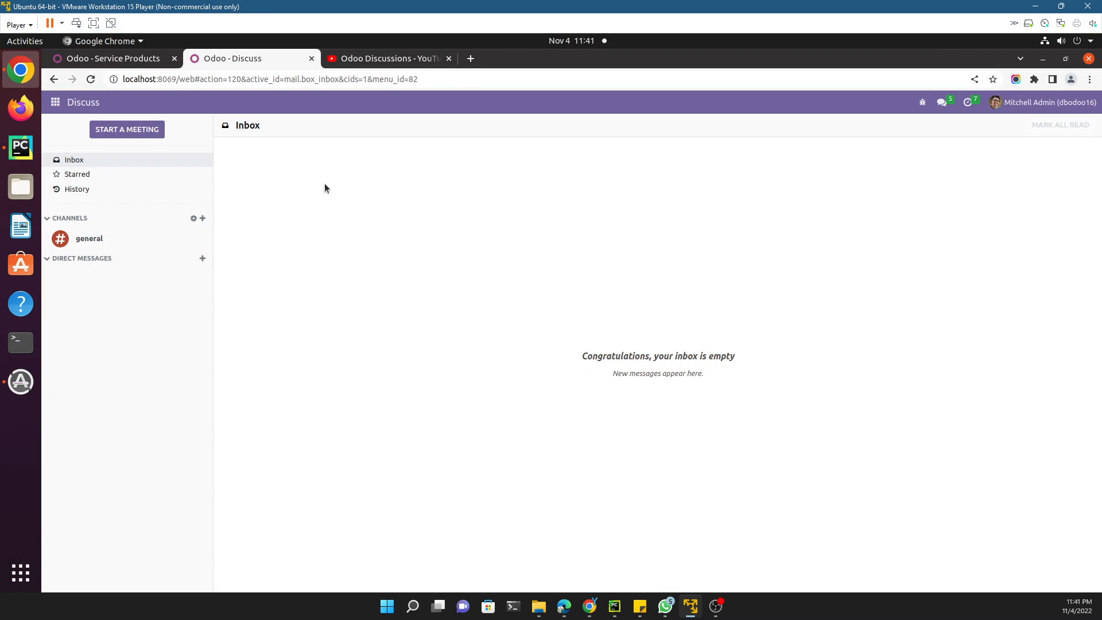
pyautogui.click(113, 59)
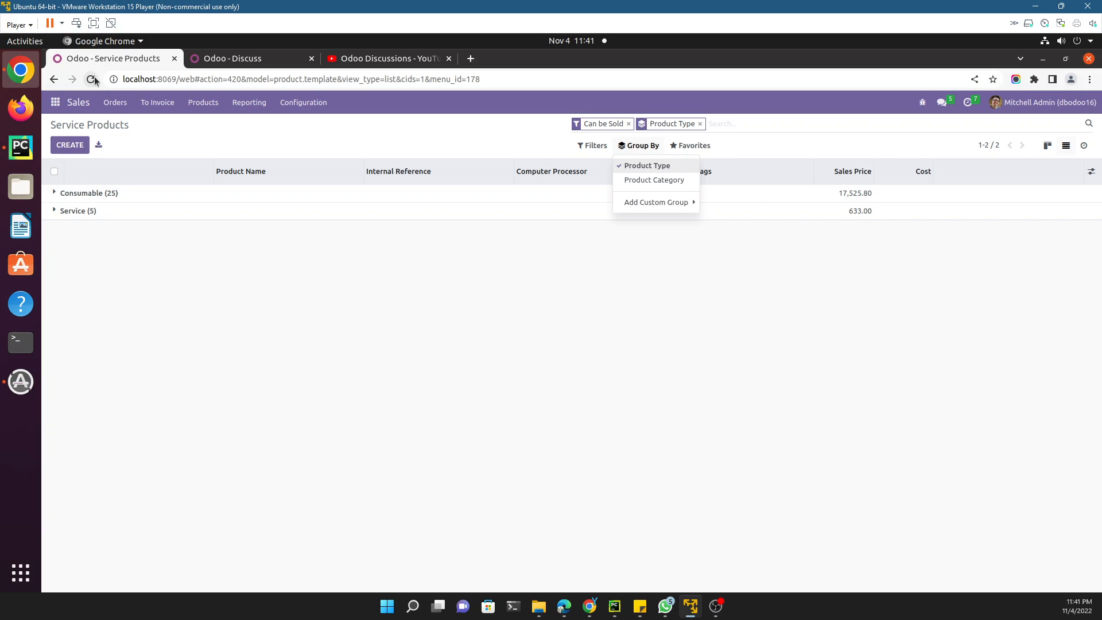
pyautogui.click(92, 80)
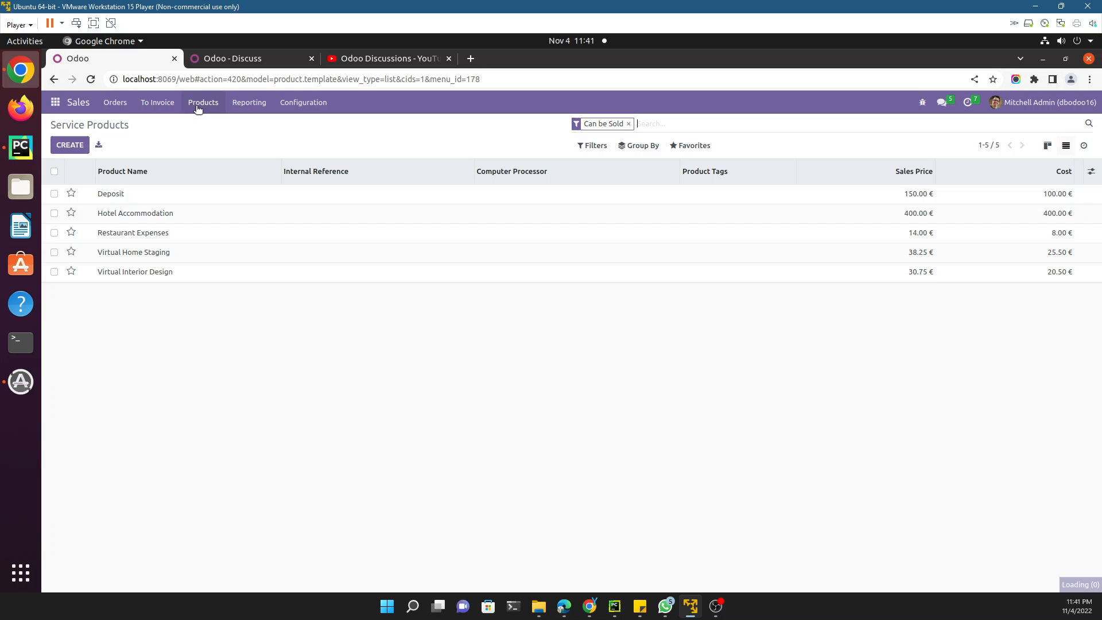
# Step: Group the Service Products list by Product Type into one Service group and verify Deposit's type
pyautogui.click(202, 102)
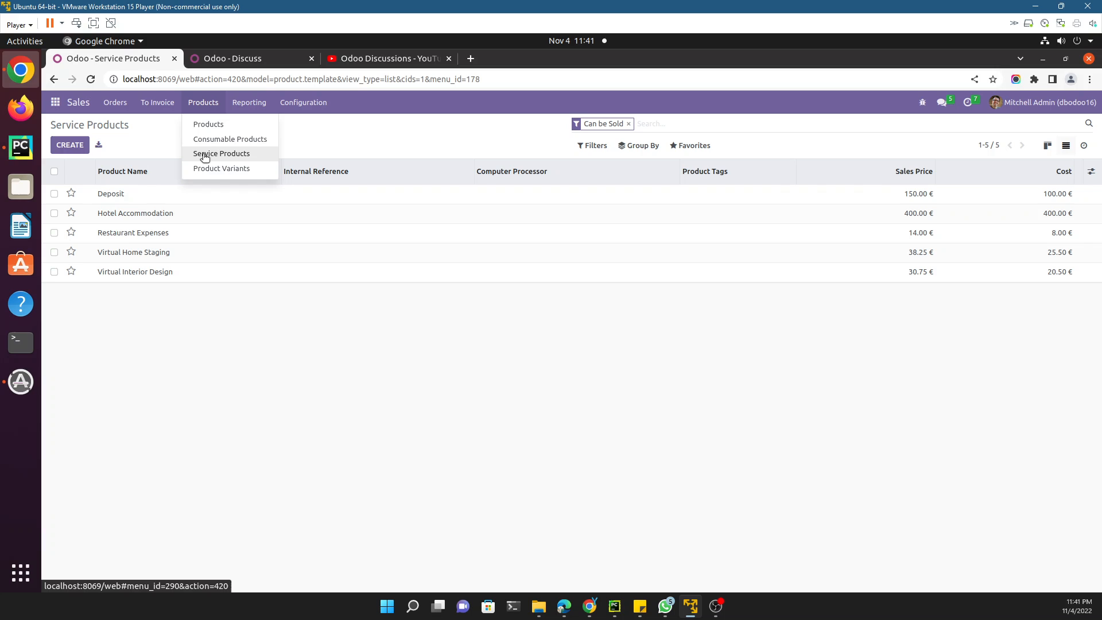
pyautogui.click(1047, 145)
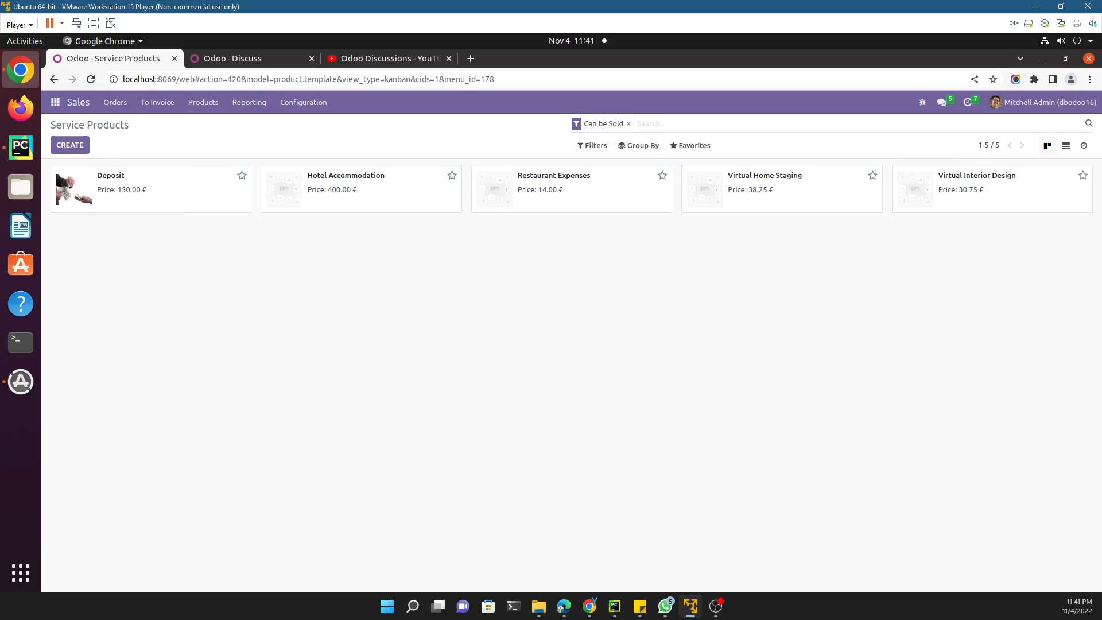
pyautogui.click(1064, 146)
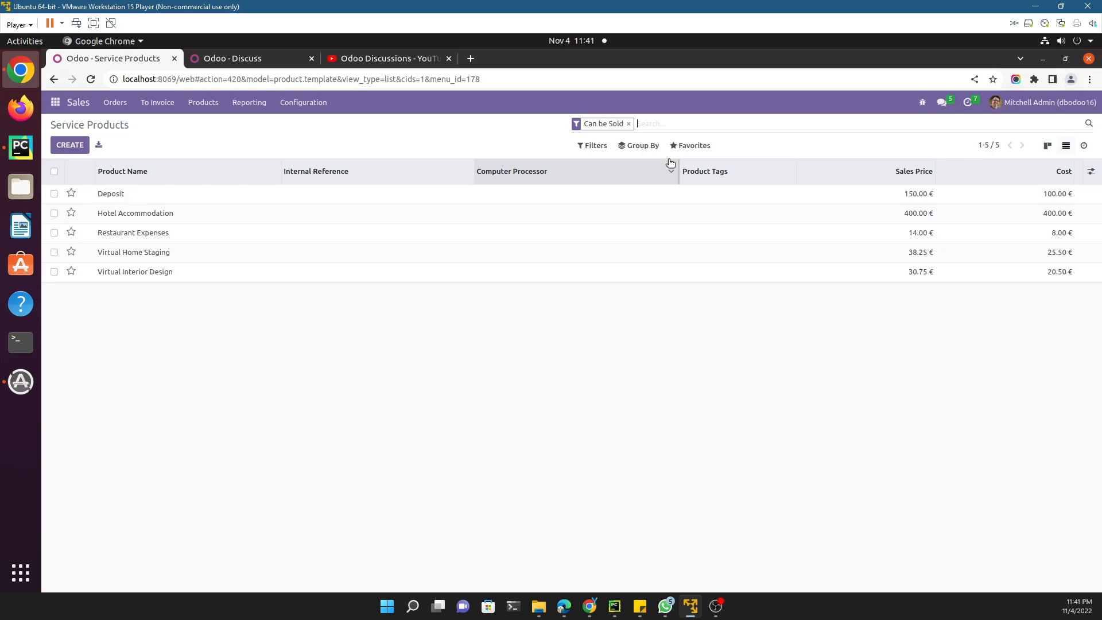
pyautogui.click(641, 145)
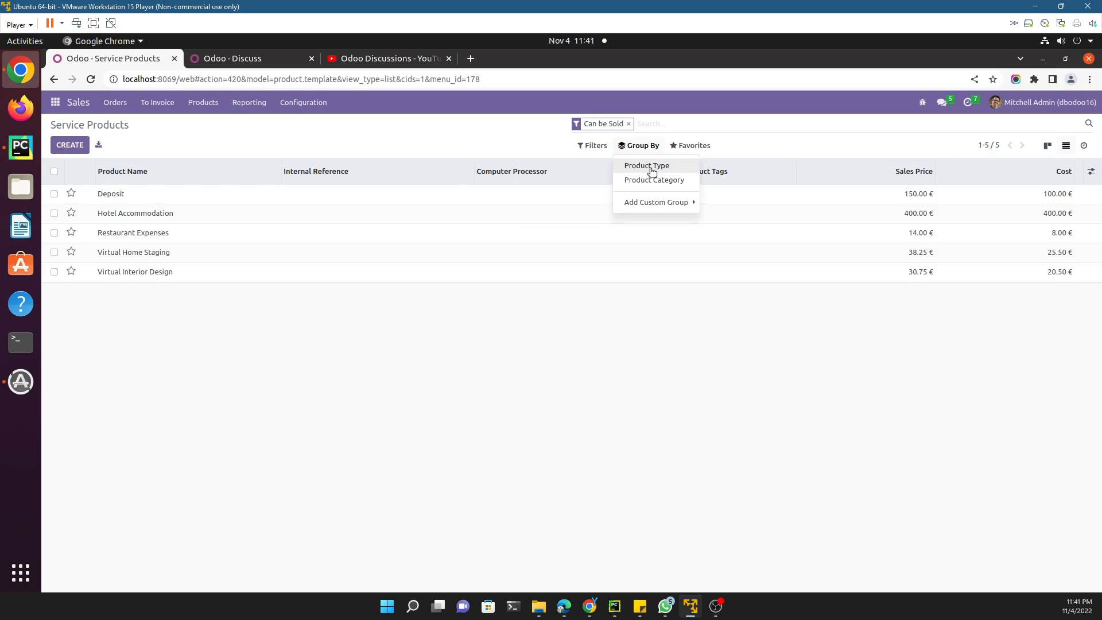
pyautogui.click(646, 166)
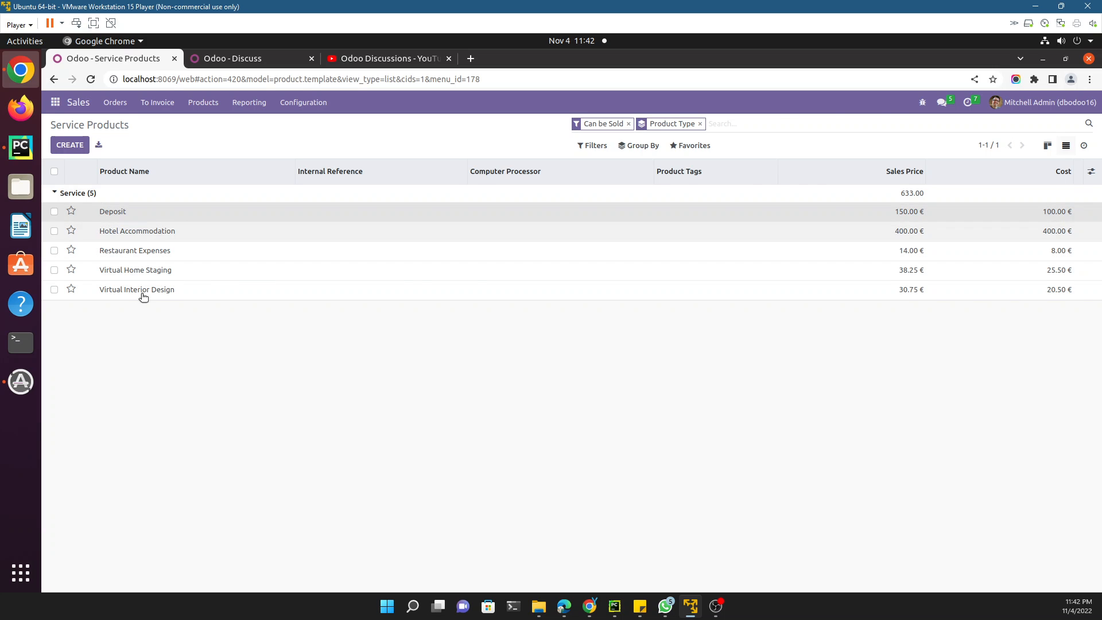
pyautogui.click(111, 211)
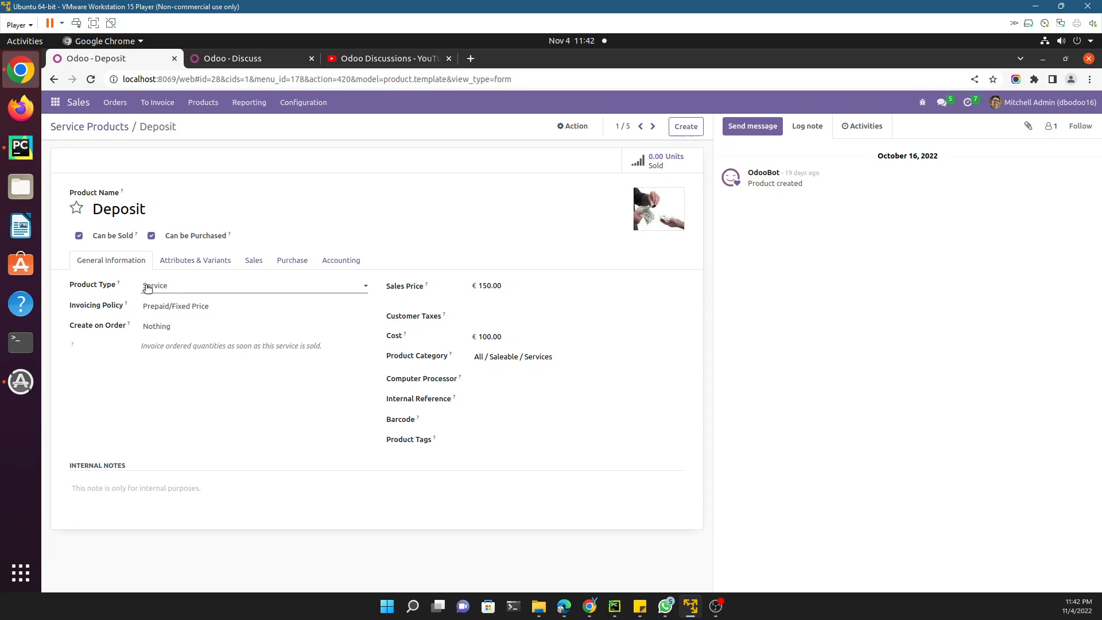
pyautogui.moveTo(20, 148)
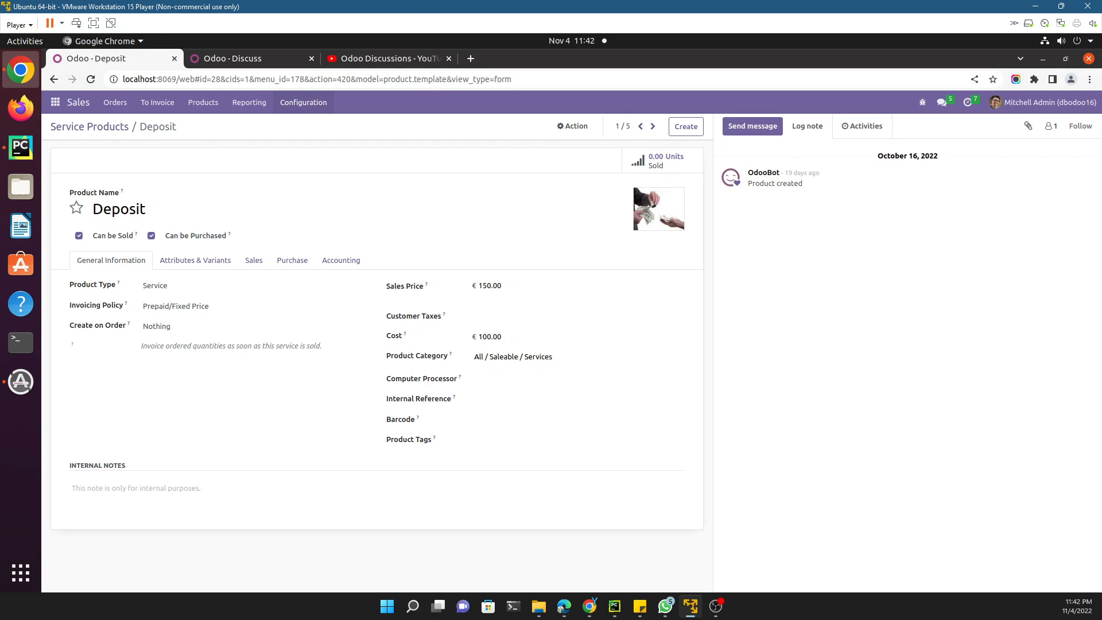
pyautogui.click(88, 127)
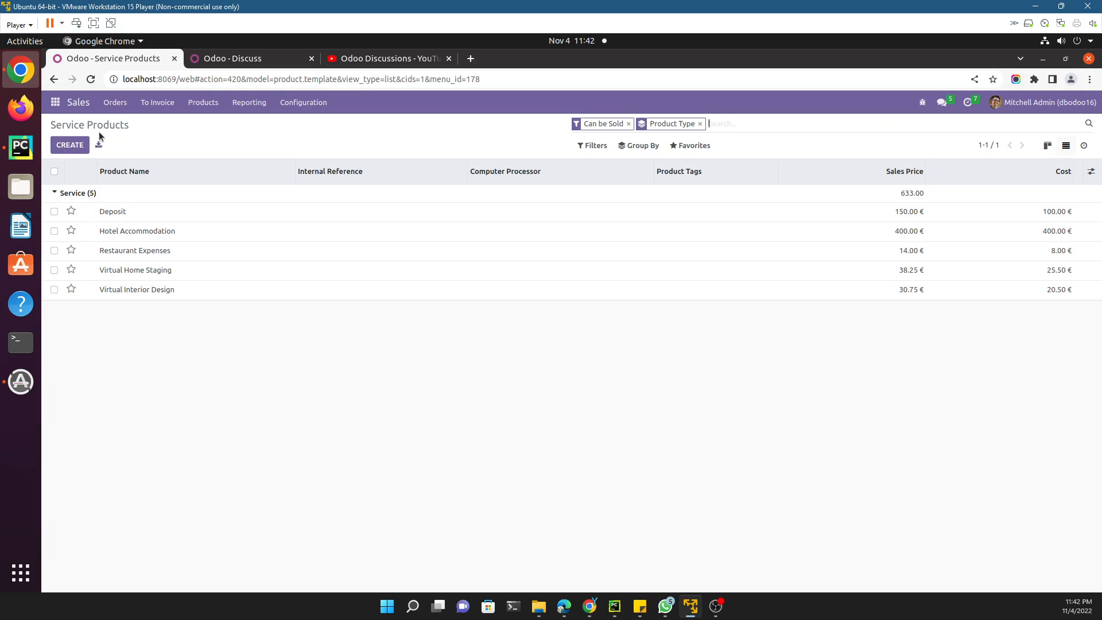
pyautogui.click(922, 102)
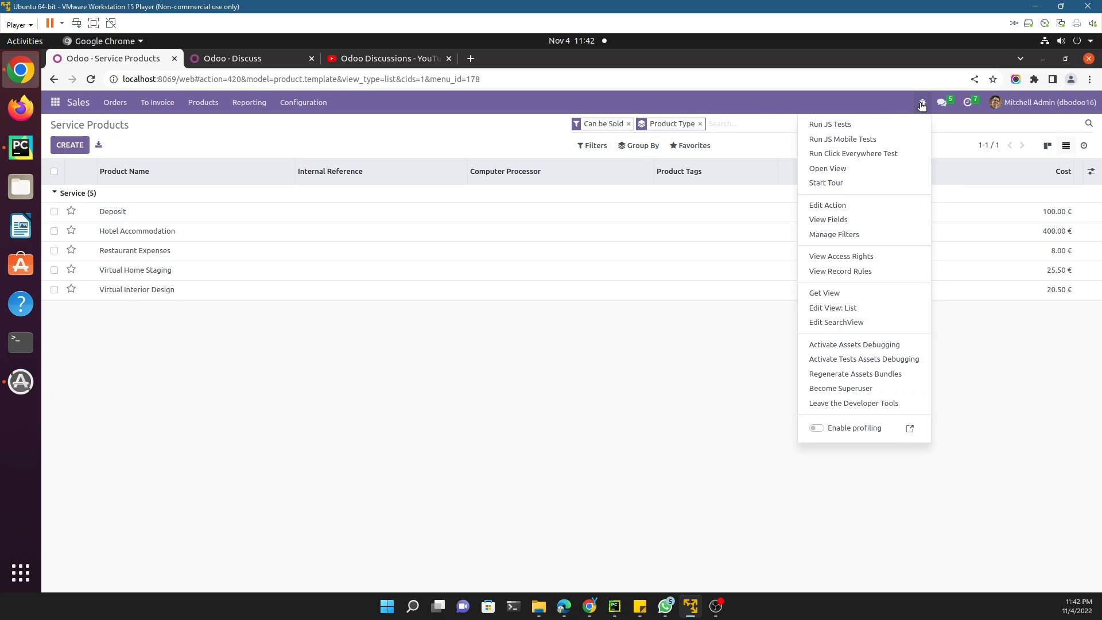
pyautogui.moveTo(828, 206)
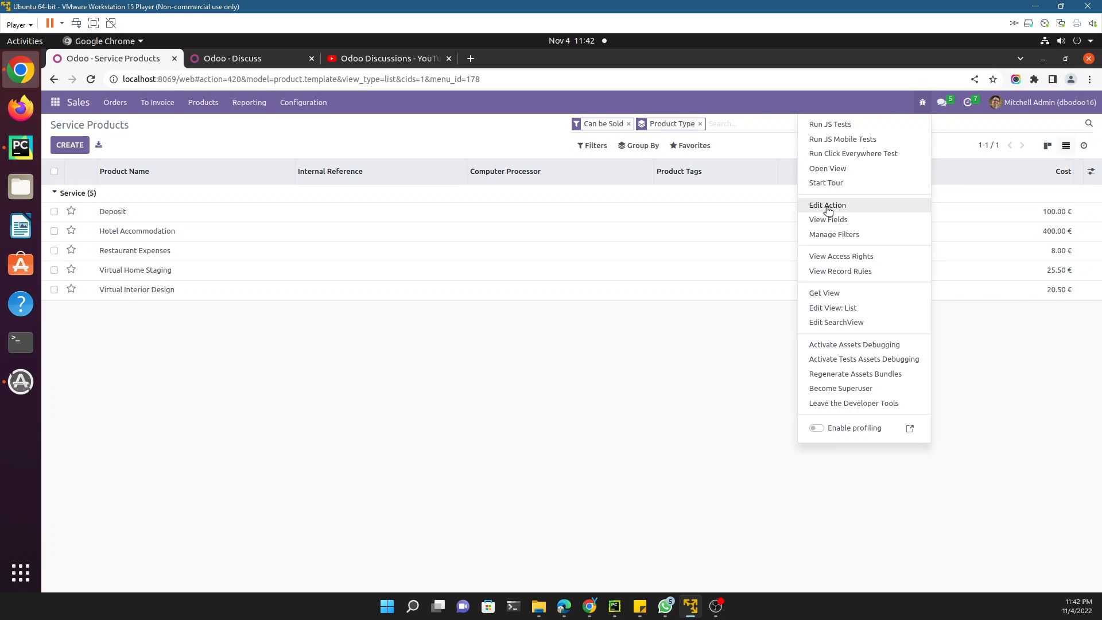
pyautogui.click(828, 204)
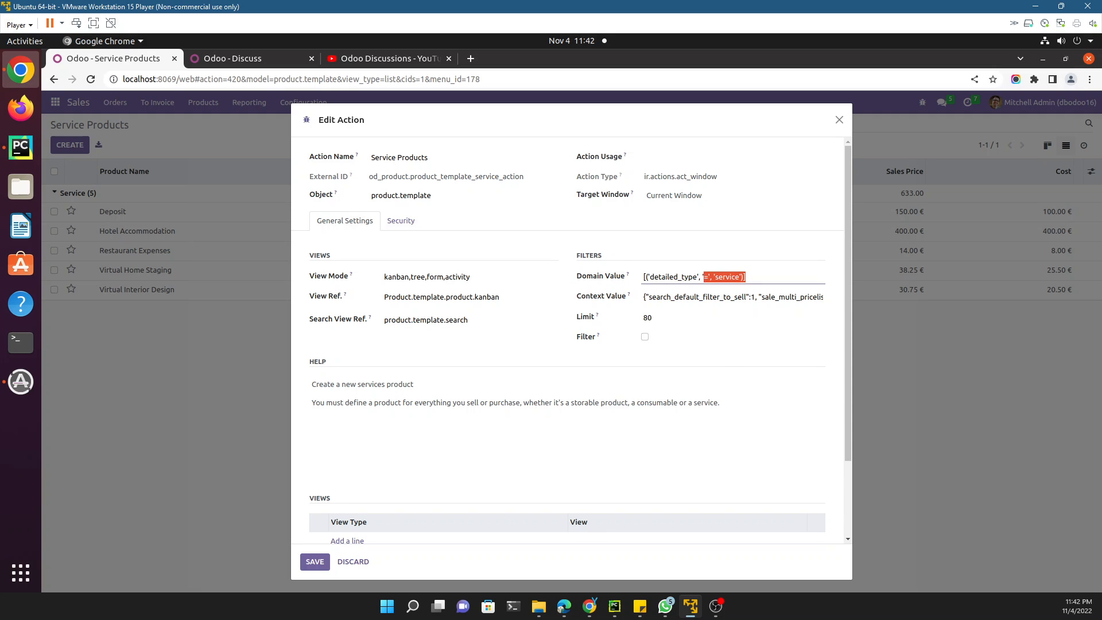
pyautogui.click(694, 276)
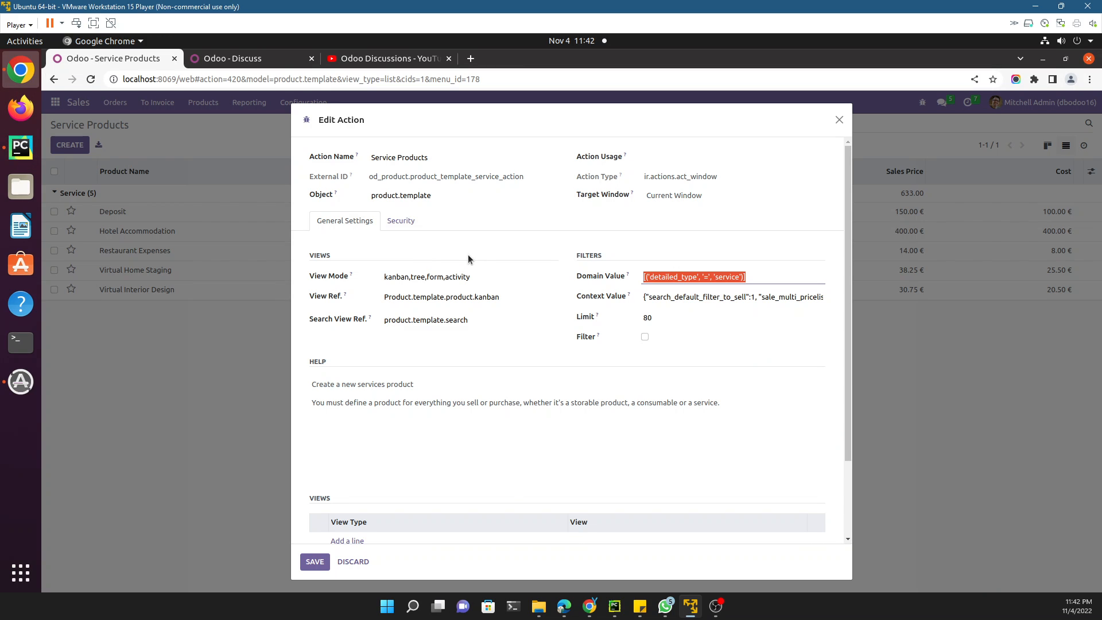
pyautogui.moveTo(52, 238)
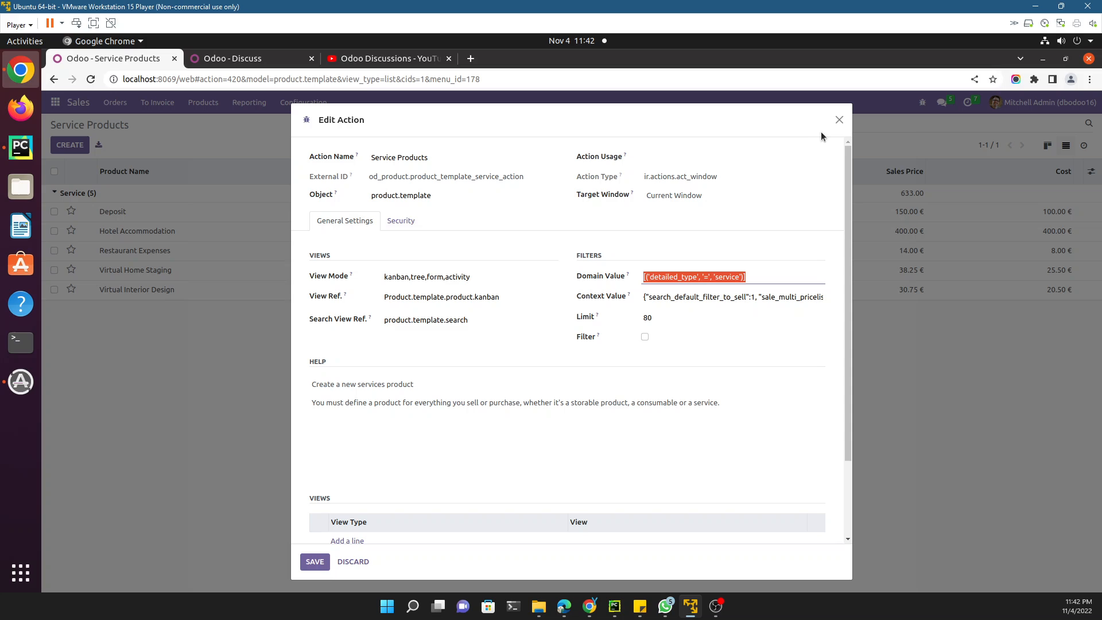
pyautogui.click(839, 119)
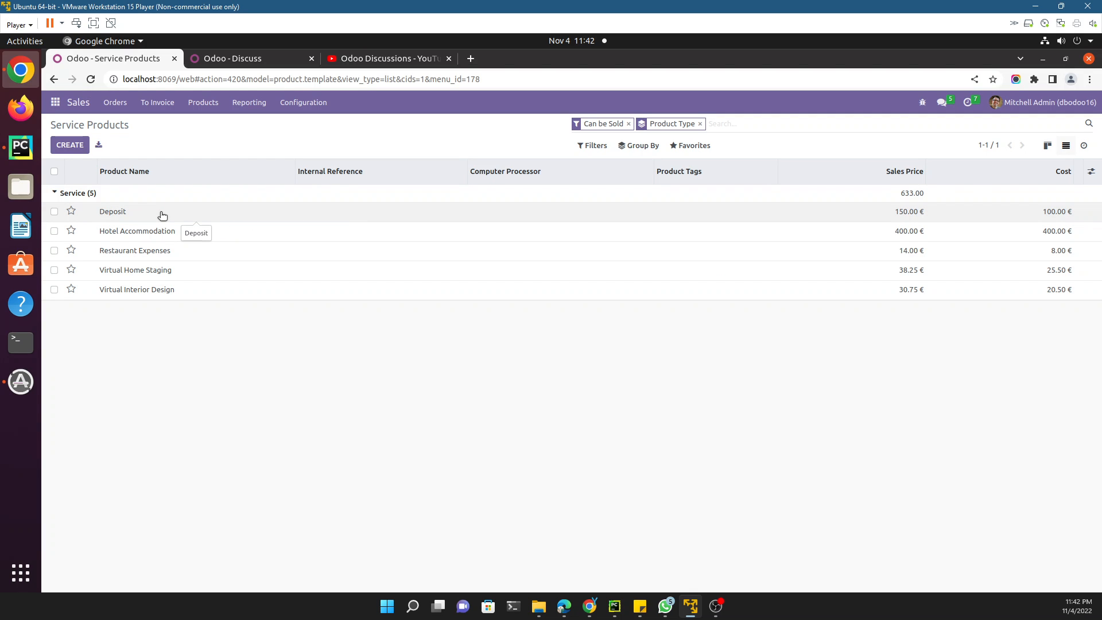
# Step: Check Hotel Accommodation and the full Products list, then return to Service Products
pyautogui.click(137, 230)
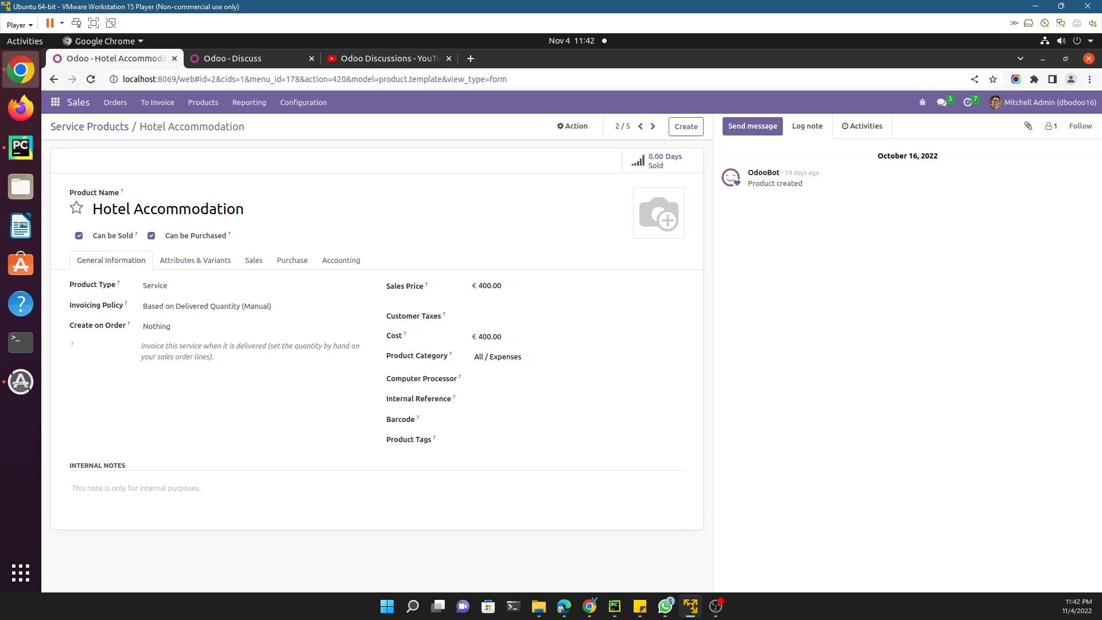
pyautogui.click(203, 102)
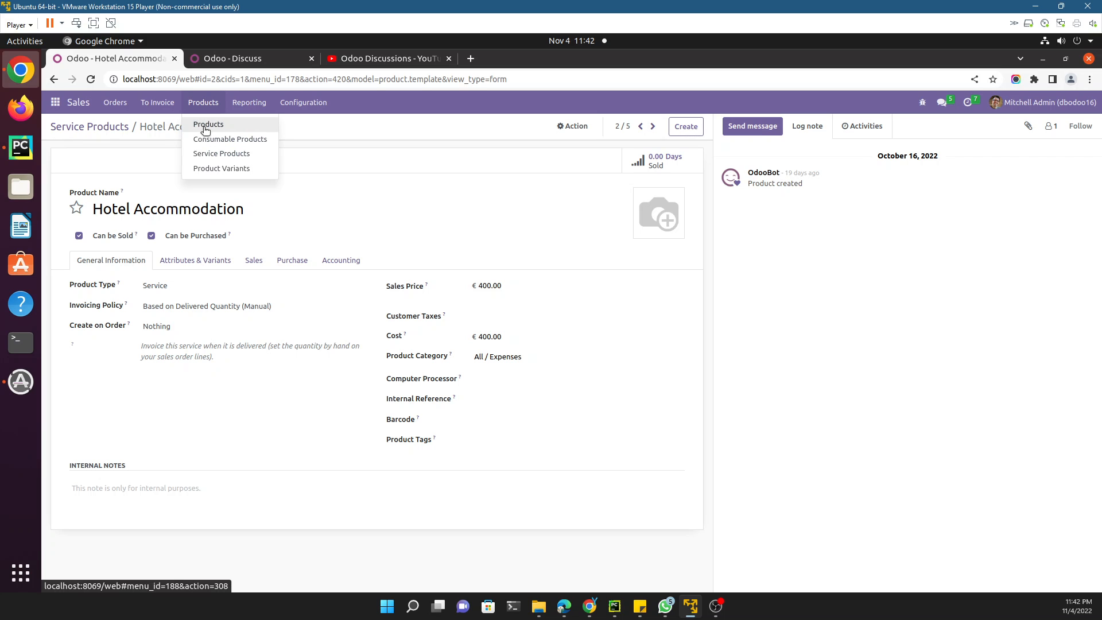
pyautogui.click(208, 124)
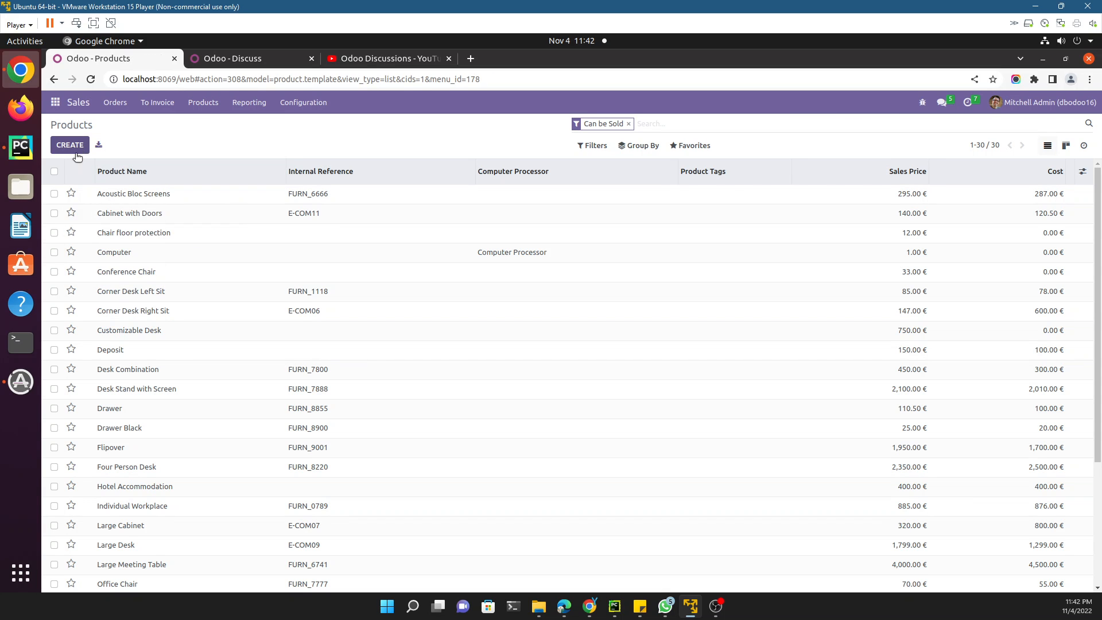
pyautogui.click(70, 146)
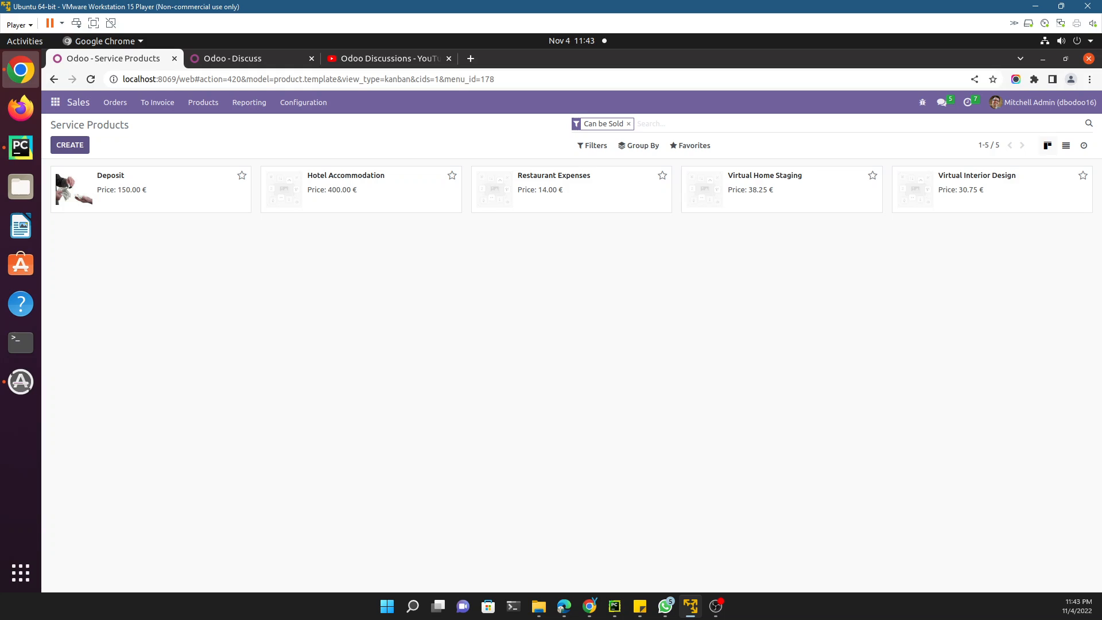
# Step: Create a new product from Service Products with Product Type set to Service
pyautogui.click(69, 145)
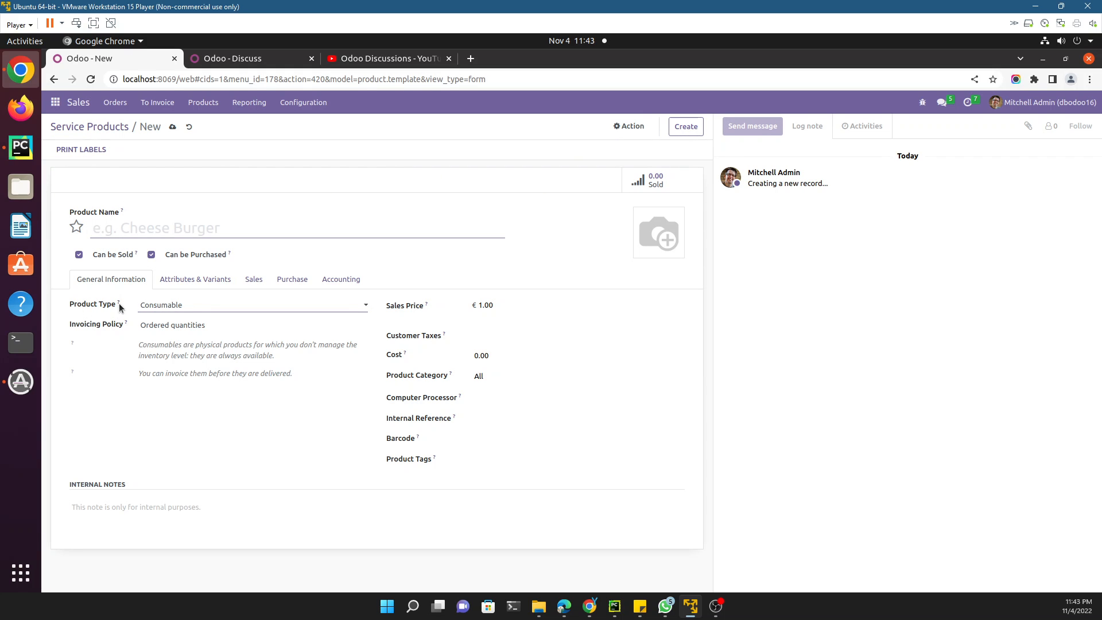
pyautogui.click(251, 304)
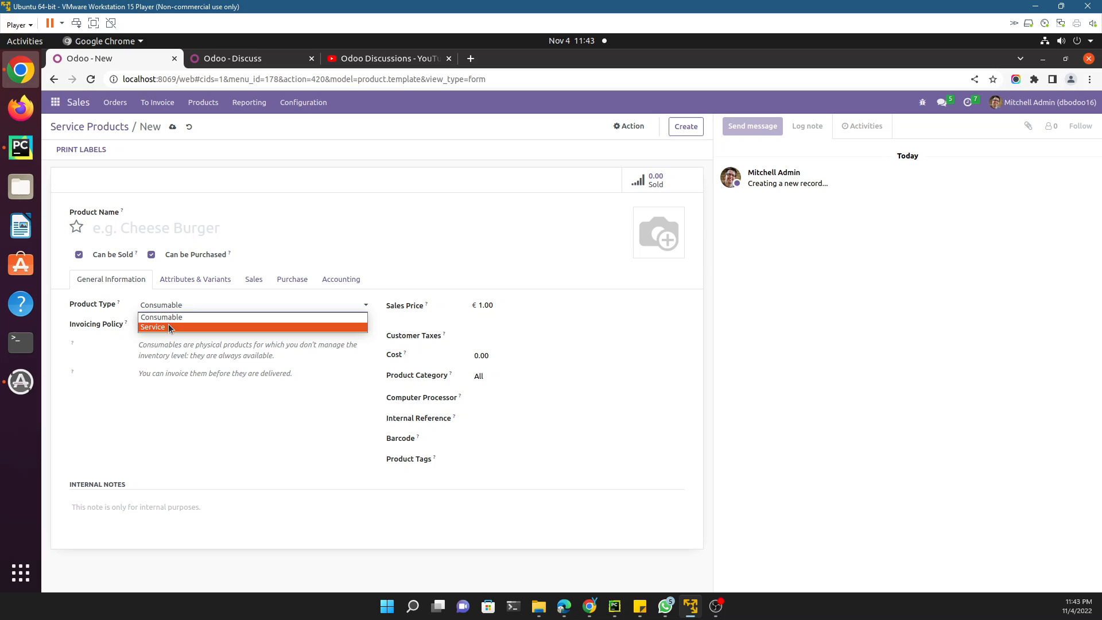
pyautogui.click(153, 327)
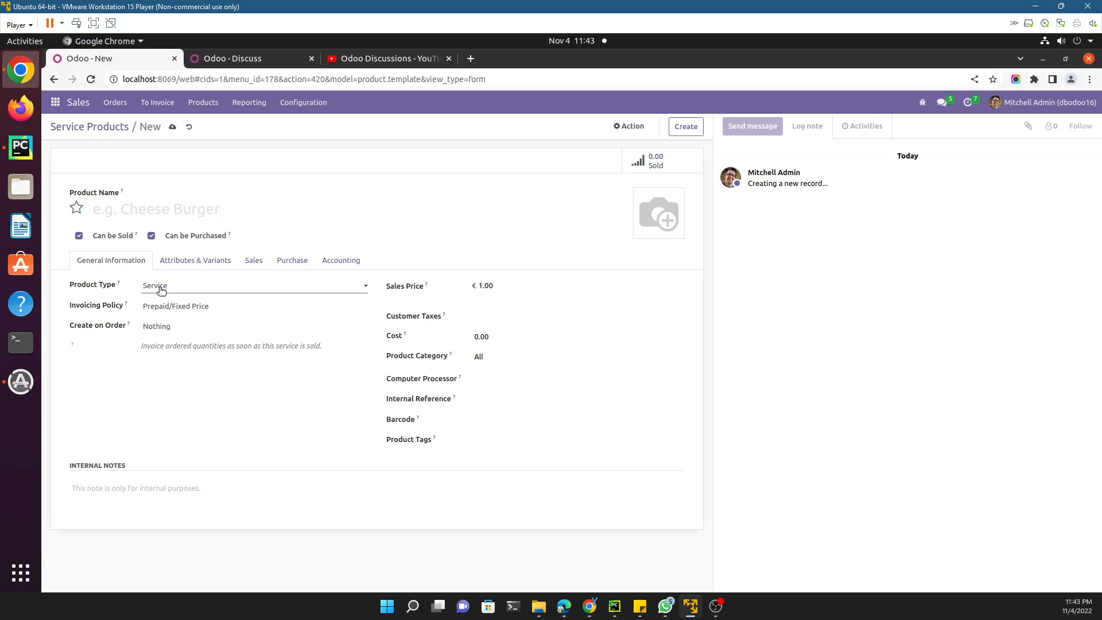
pyautogui.moveTo(20, 264)
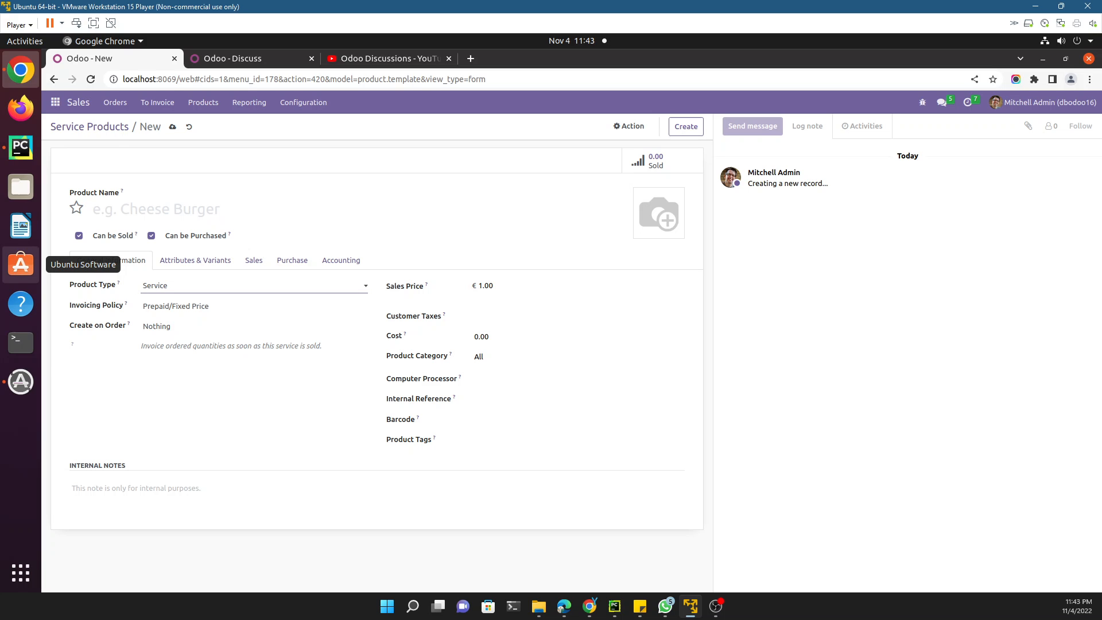